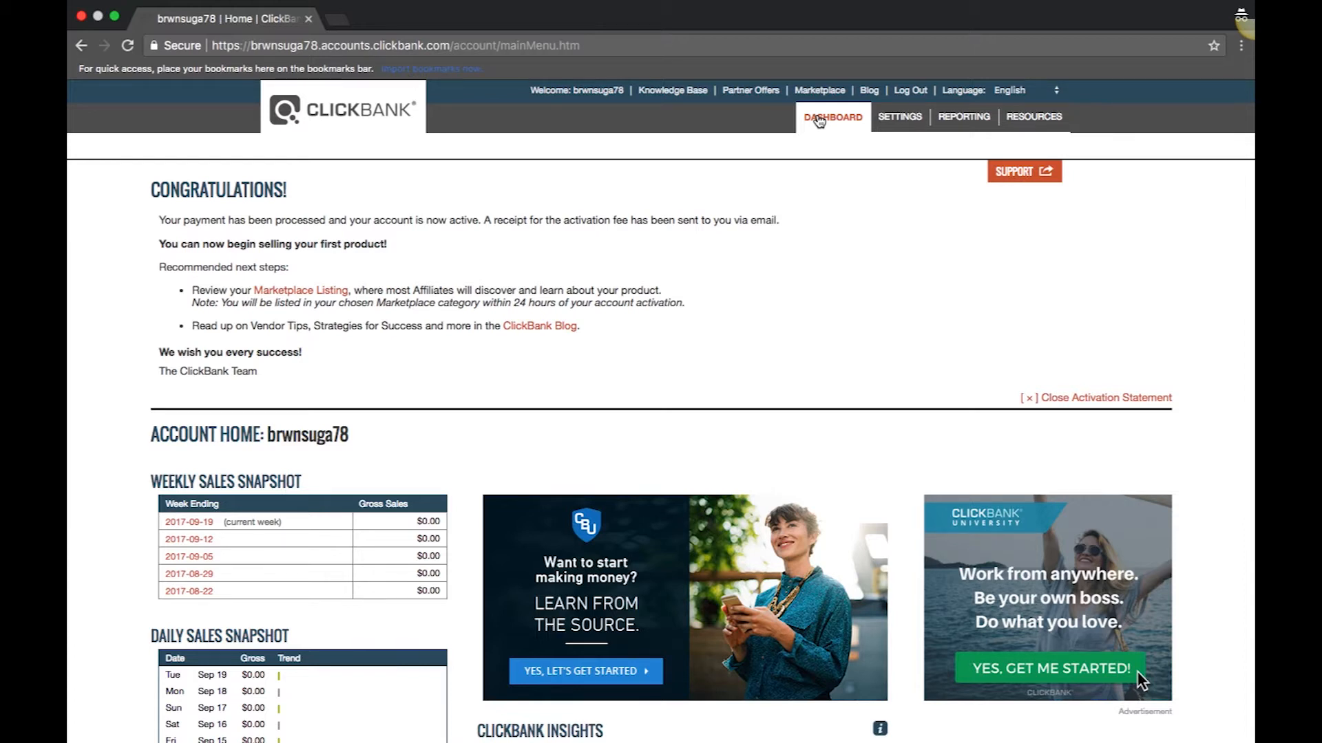
{"action": "mouse_move", "coordinate": [900, 117]}
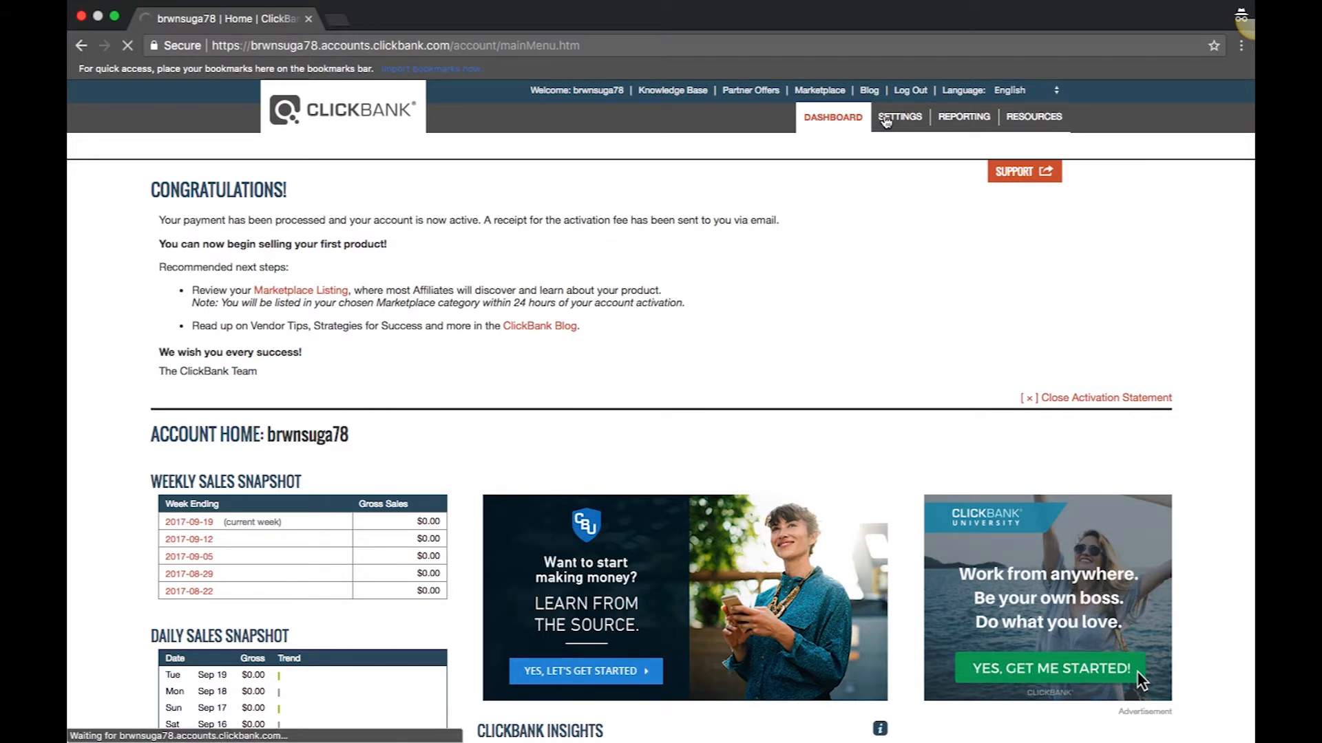
- Go to Settings, then My Products, to reach the PitchPlus Upsell Flows list
{"action": "left_click", "coordinate": [898, 116]}
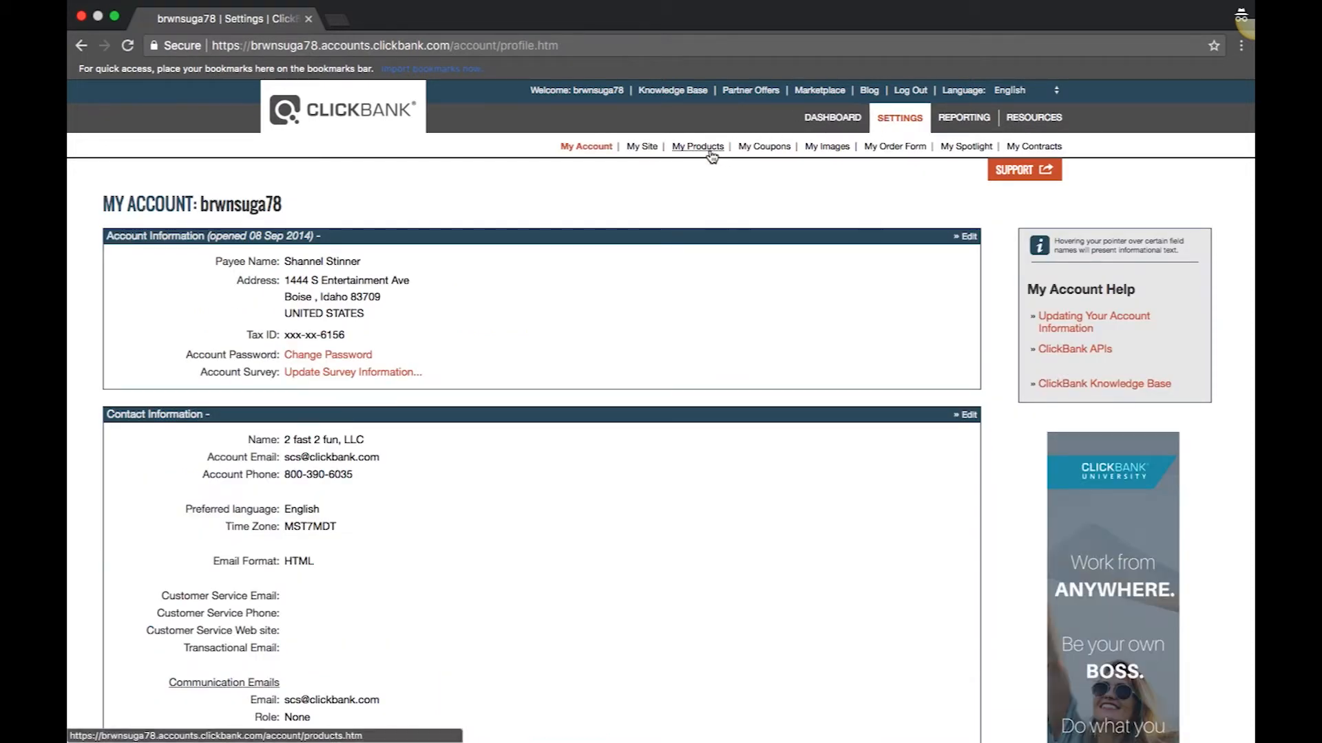
{"action": "left_click", "coordinate": [697, 146]}
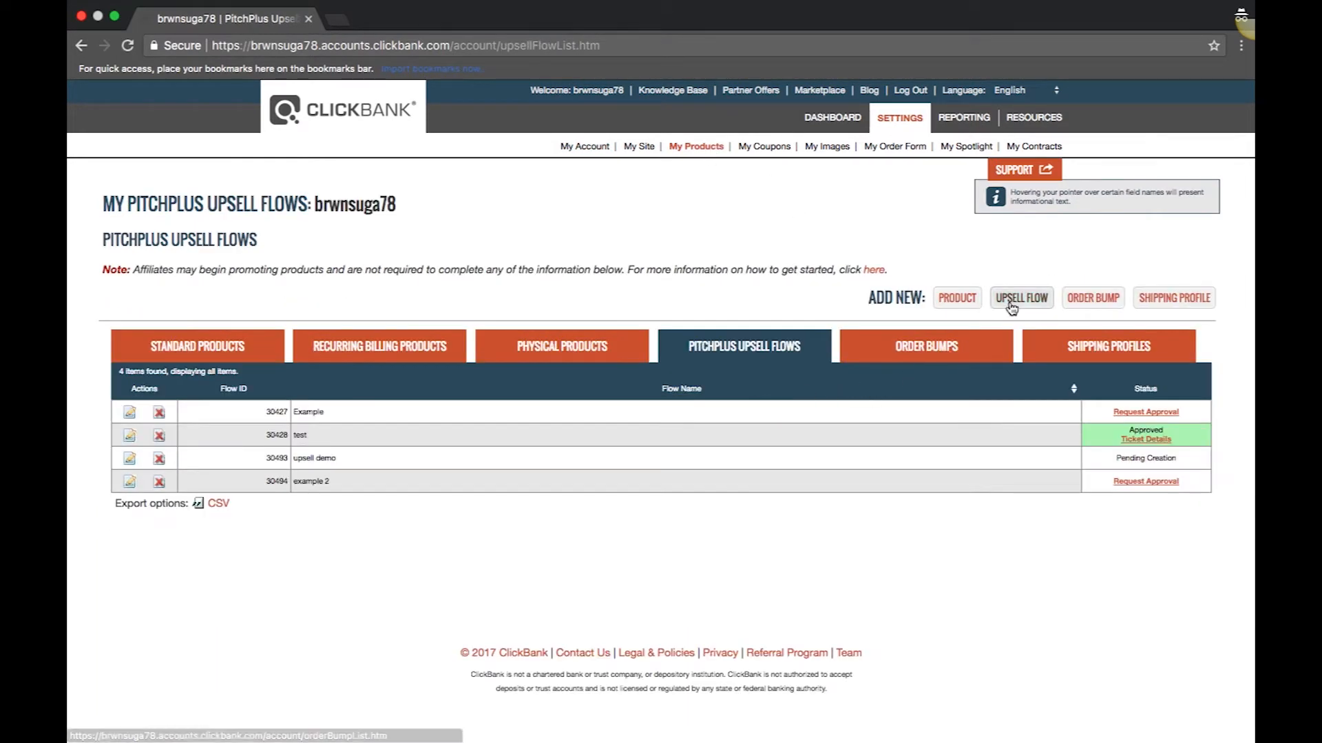
- Add a new upsell flow named 'test flow' and save it
{"action": "left_click", "coordinate": [1021, 297]}
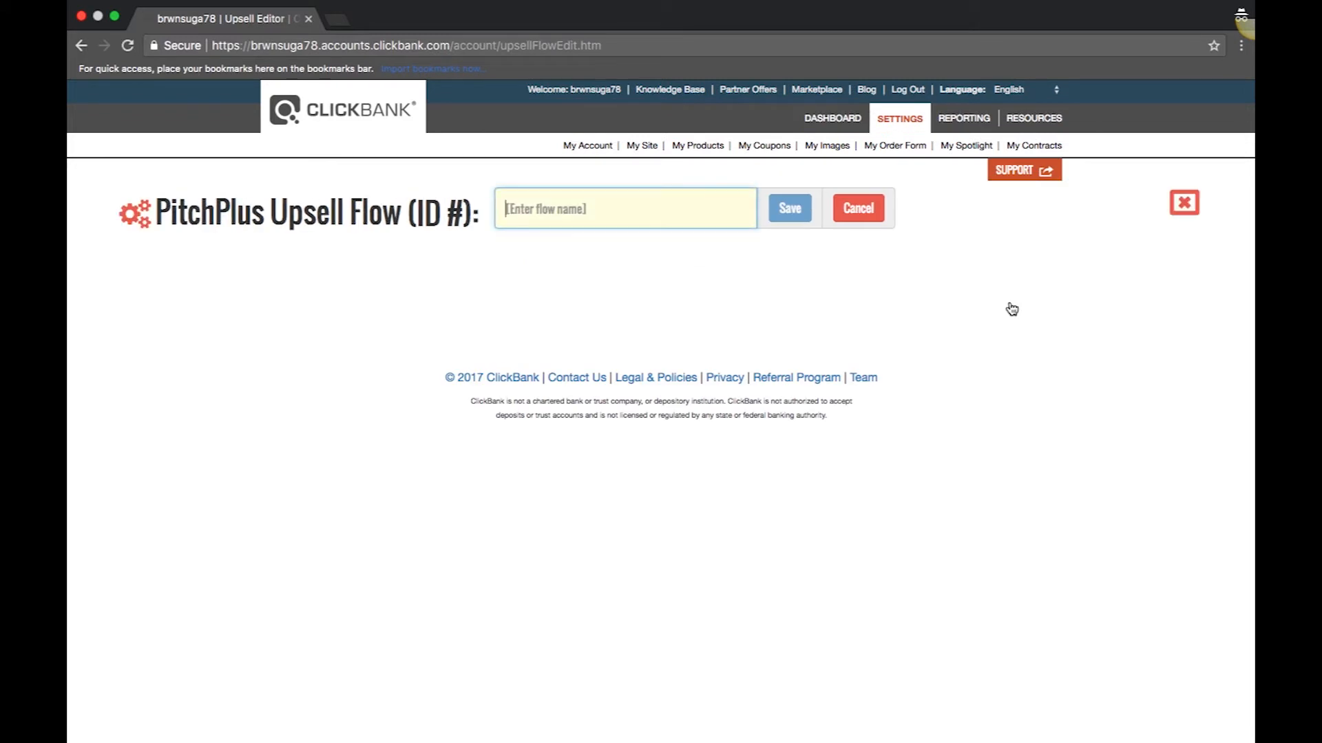
{"action": "mouse_move", "coordinate": [711, 207]}
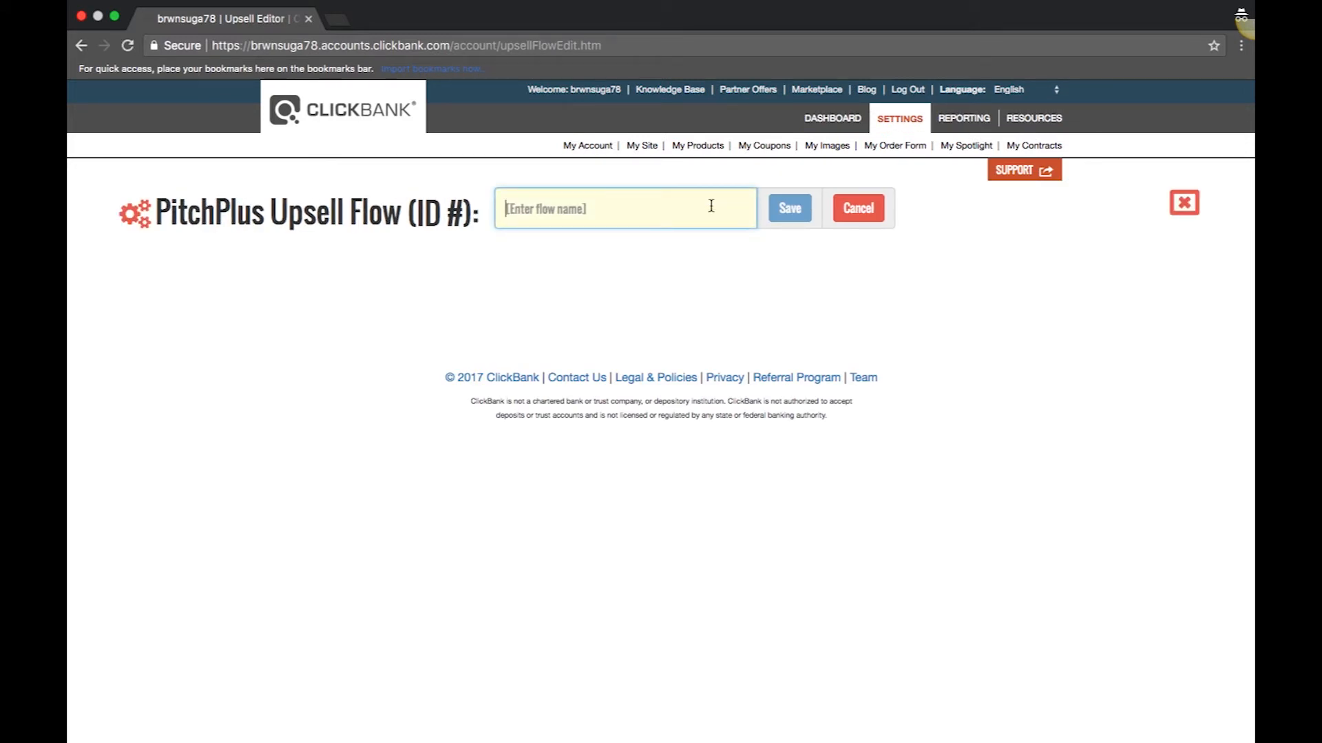
{"action": "type", "text": "tes"}
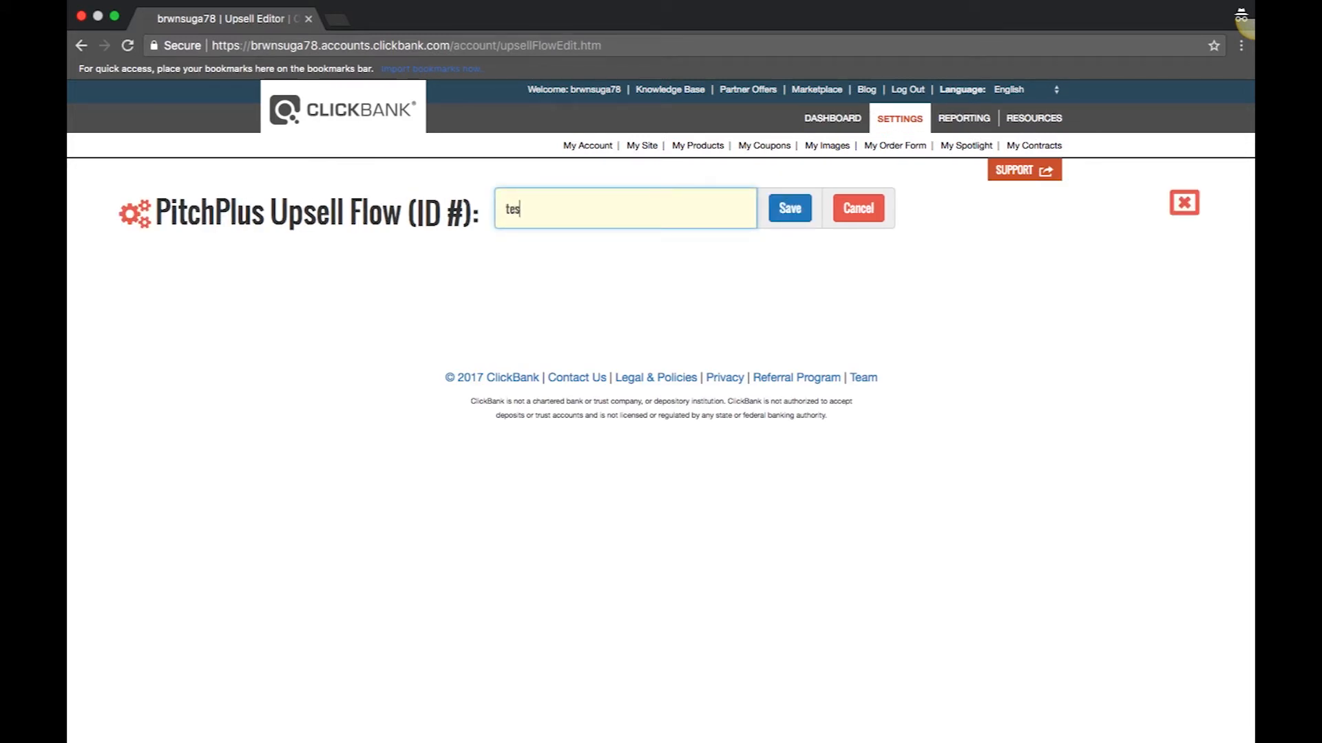
{"action": "type", "text": "t flow"}
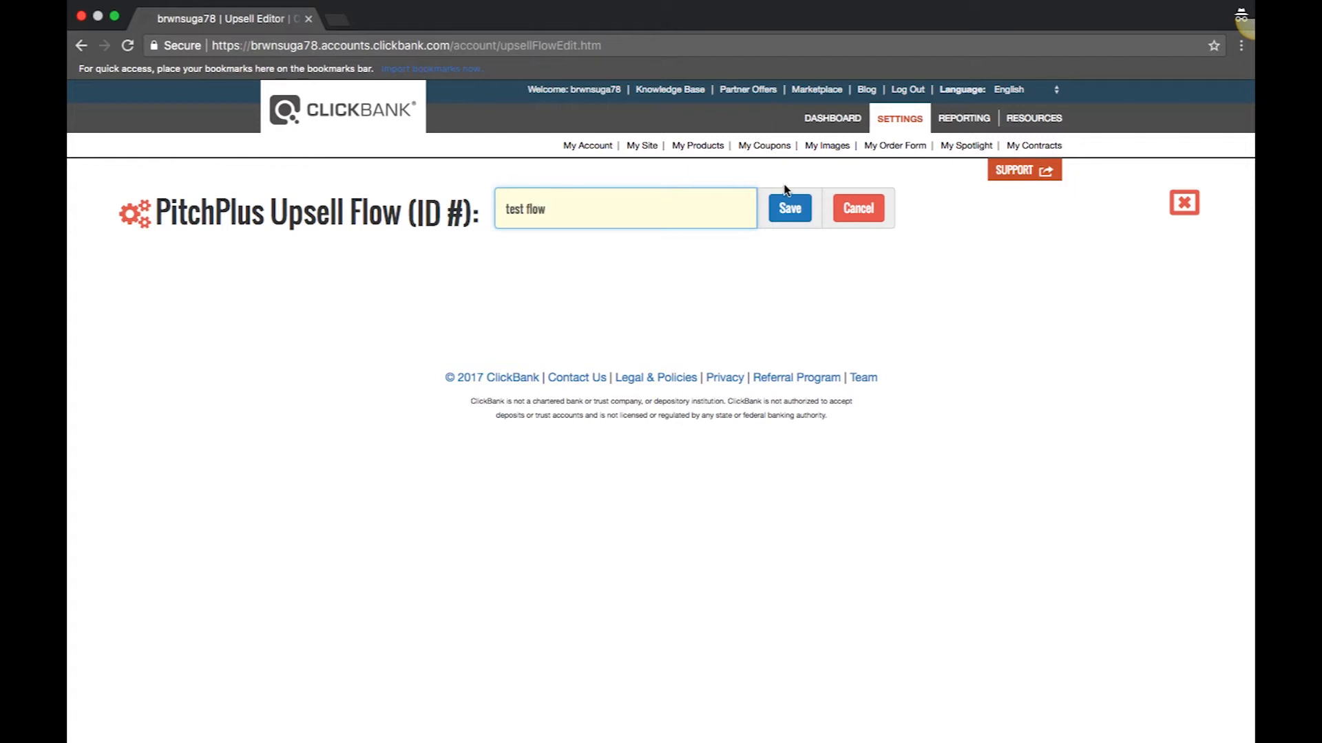
{"action": "left_click", "coordinate": [789, 208]}
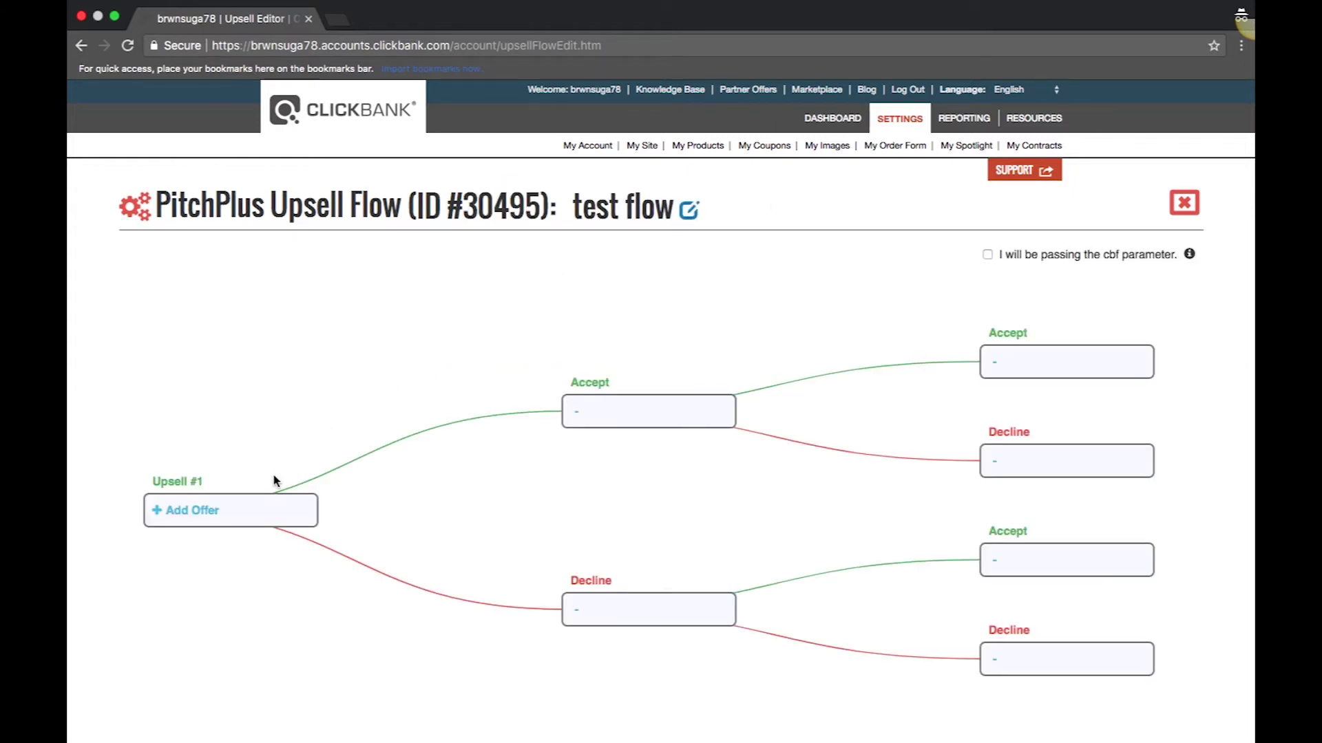
{"action": "left_click", "coordinate": [230, 510]}
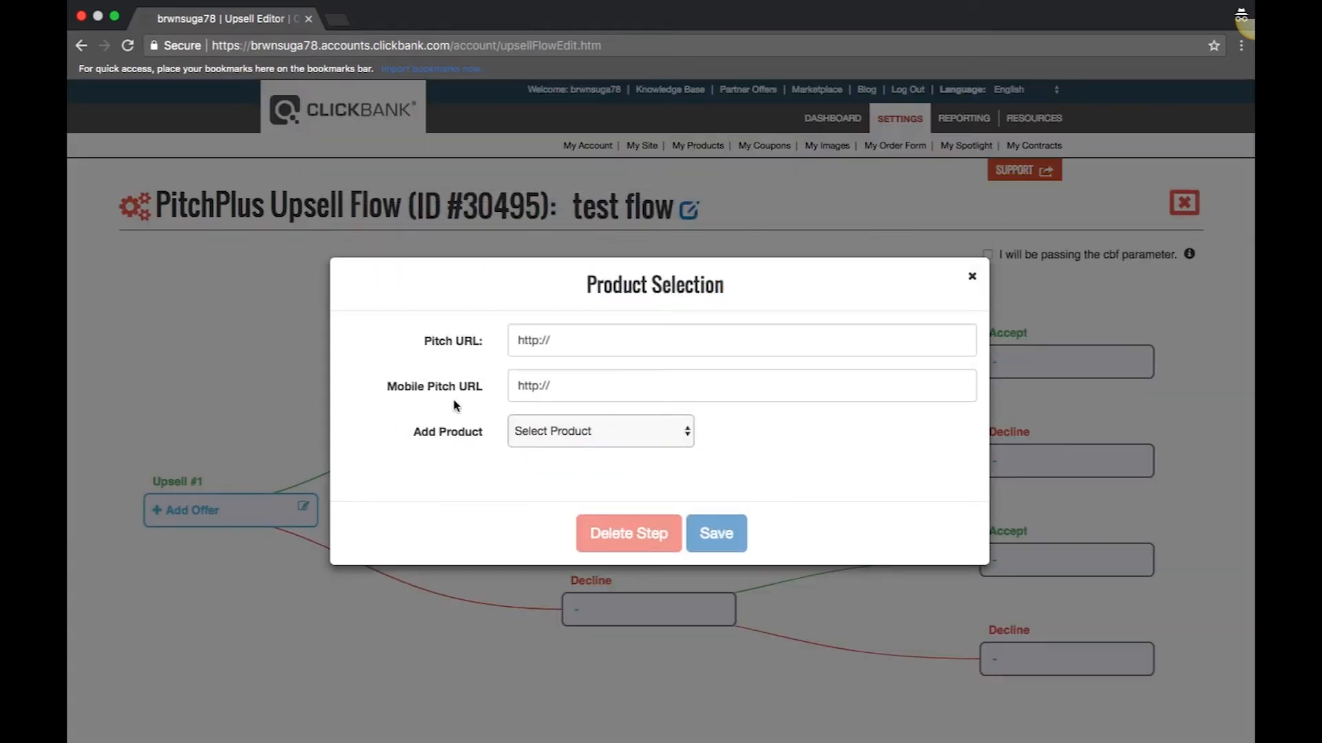
{"action": "left_click", "coordinate": [740, 341]}
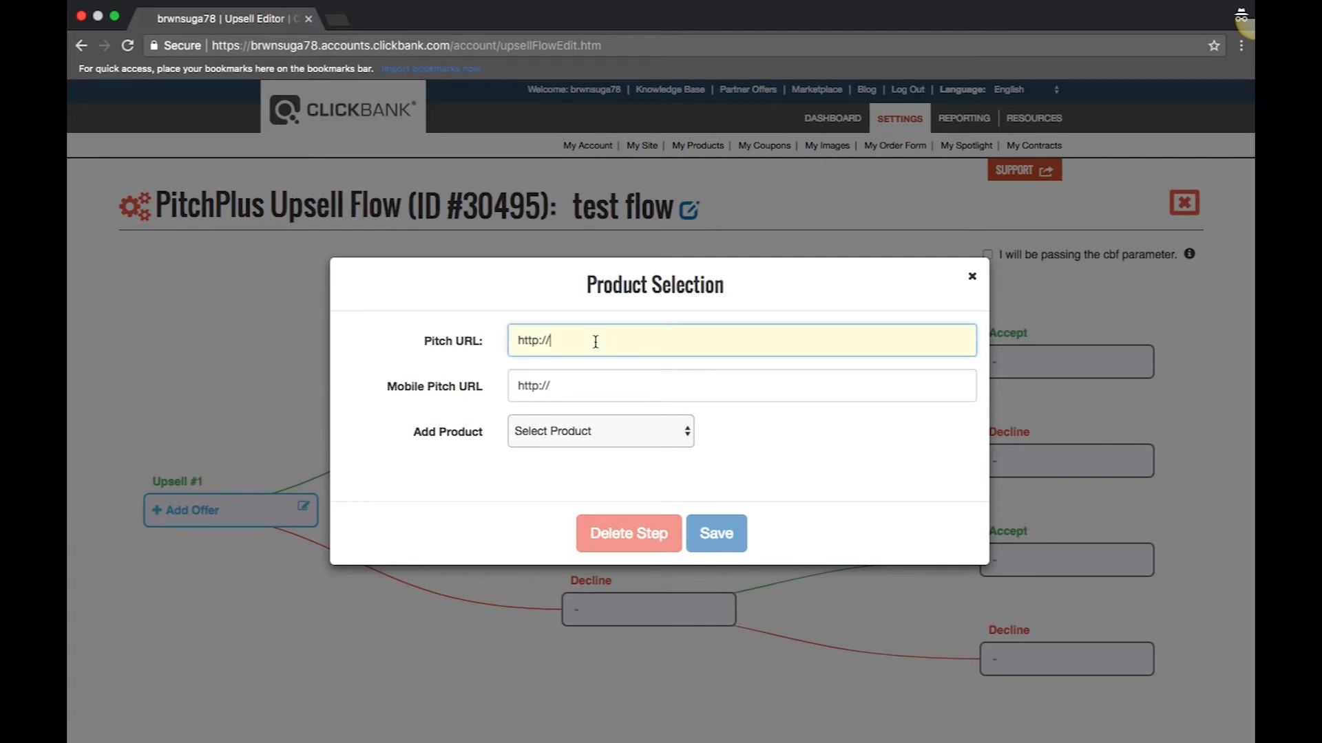
{"action": "type", "text": "www.e"}
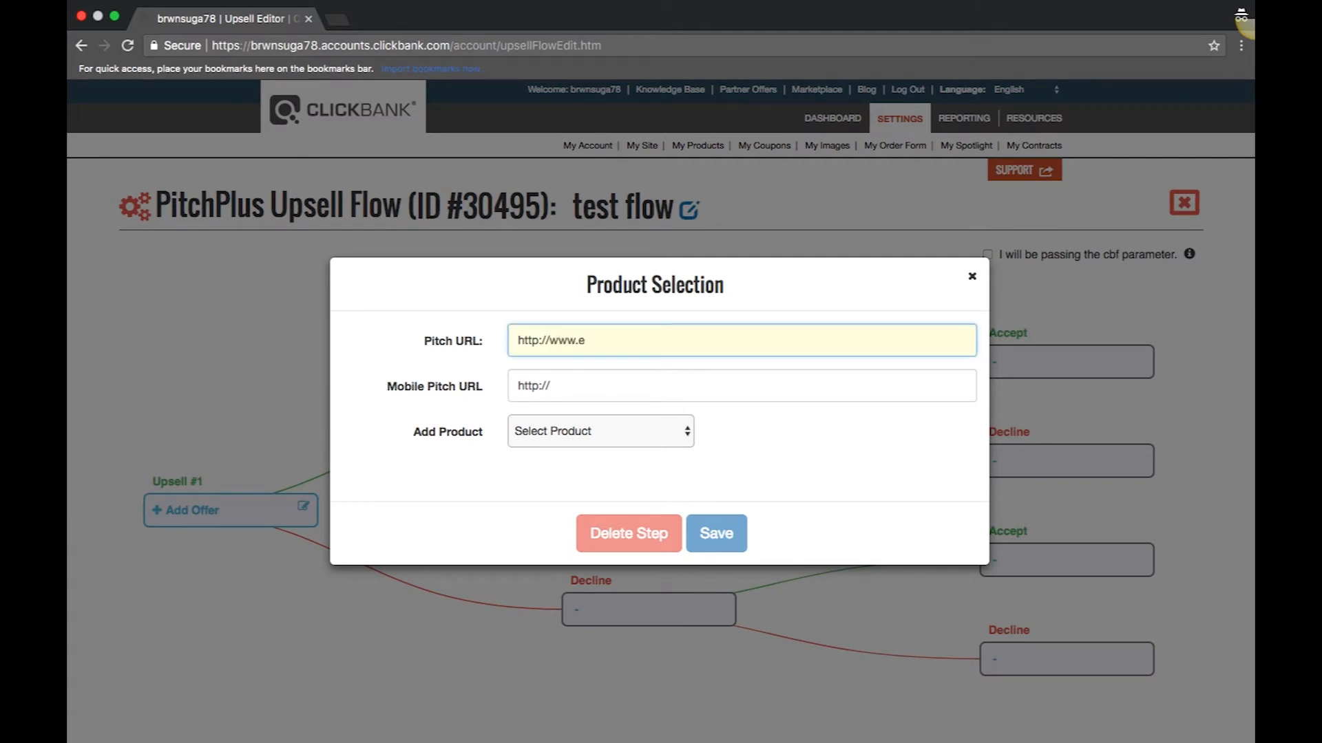
{"action": "type", "text": "xampl"}
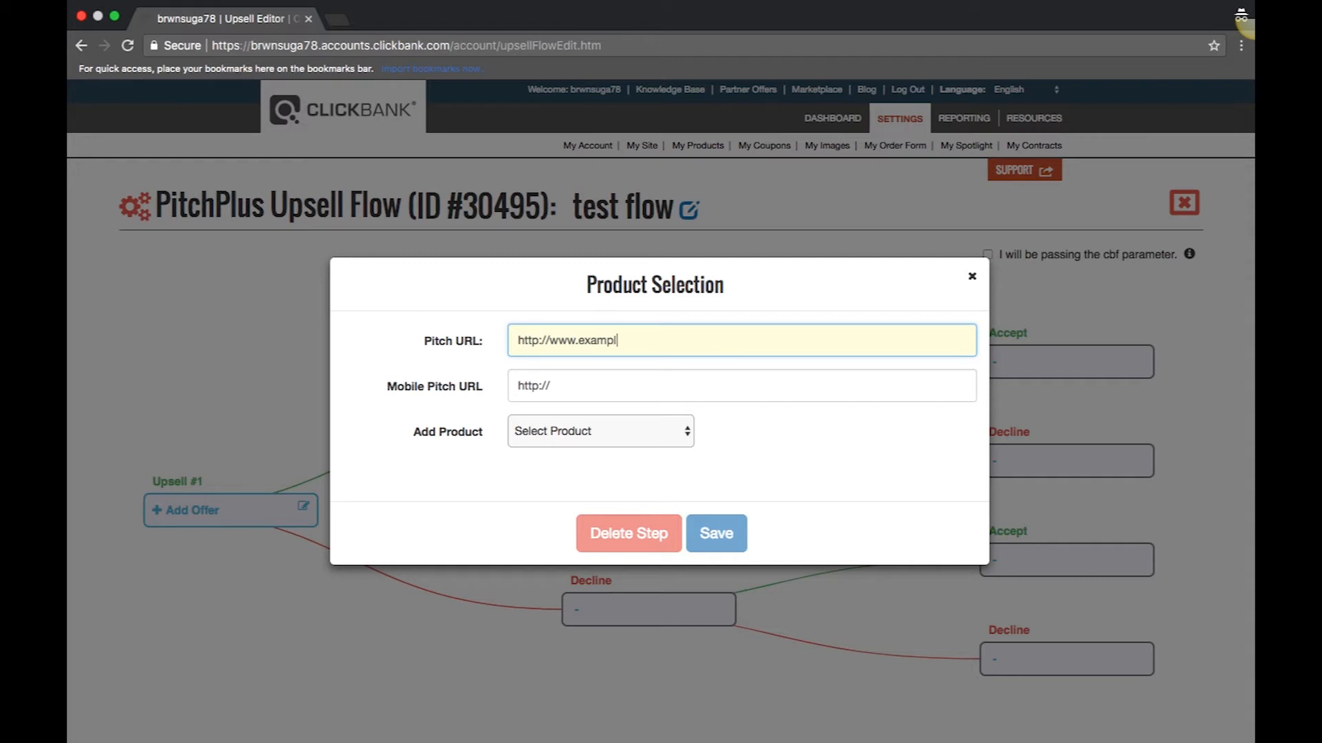
{"action": "type", "text": "e.com/"}
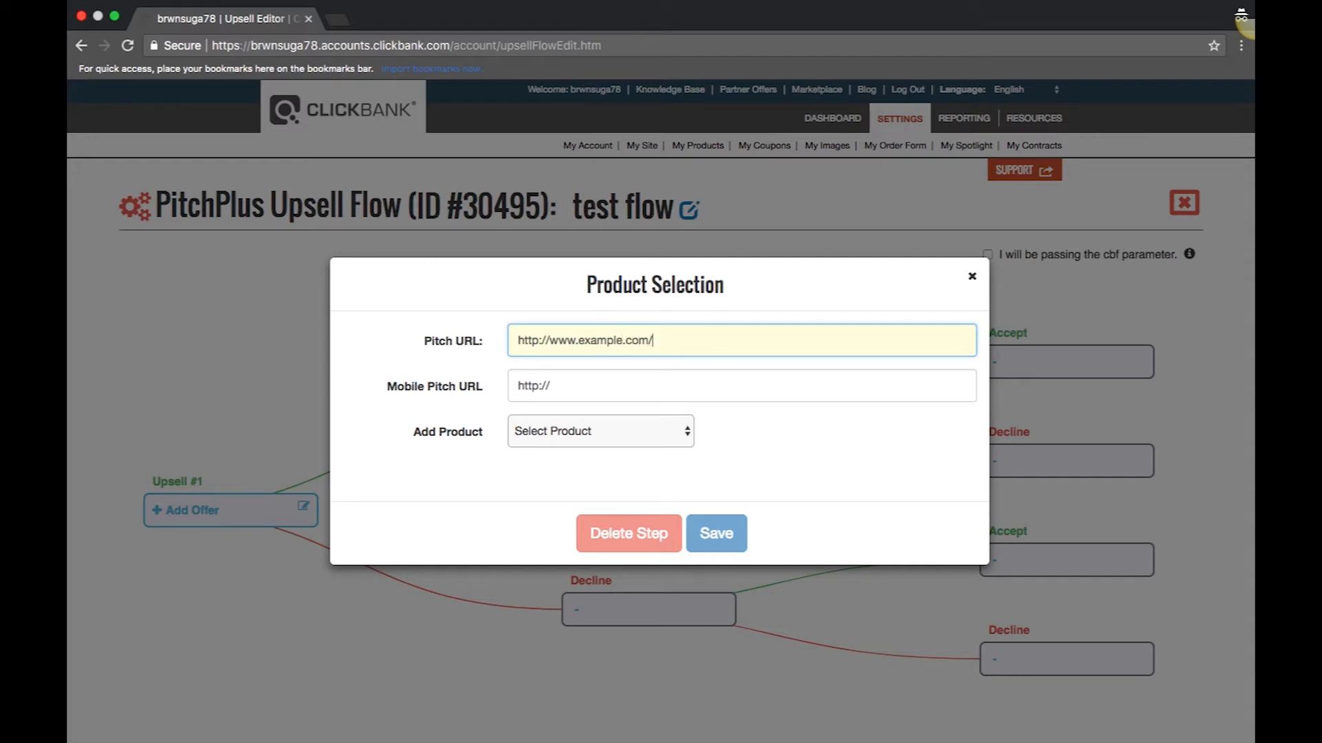
{"action": "type", "text": "upsell"}
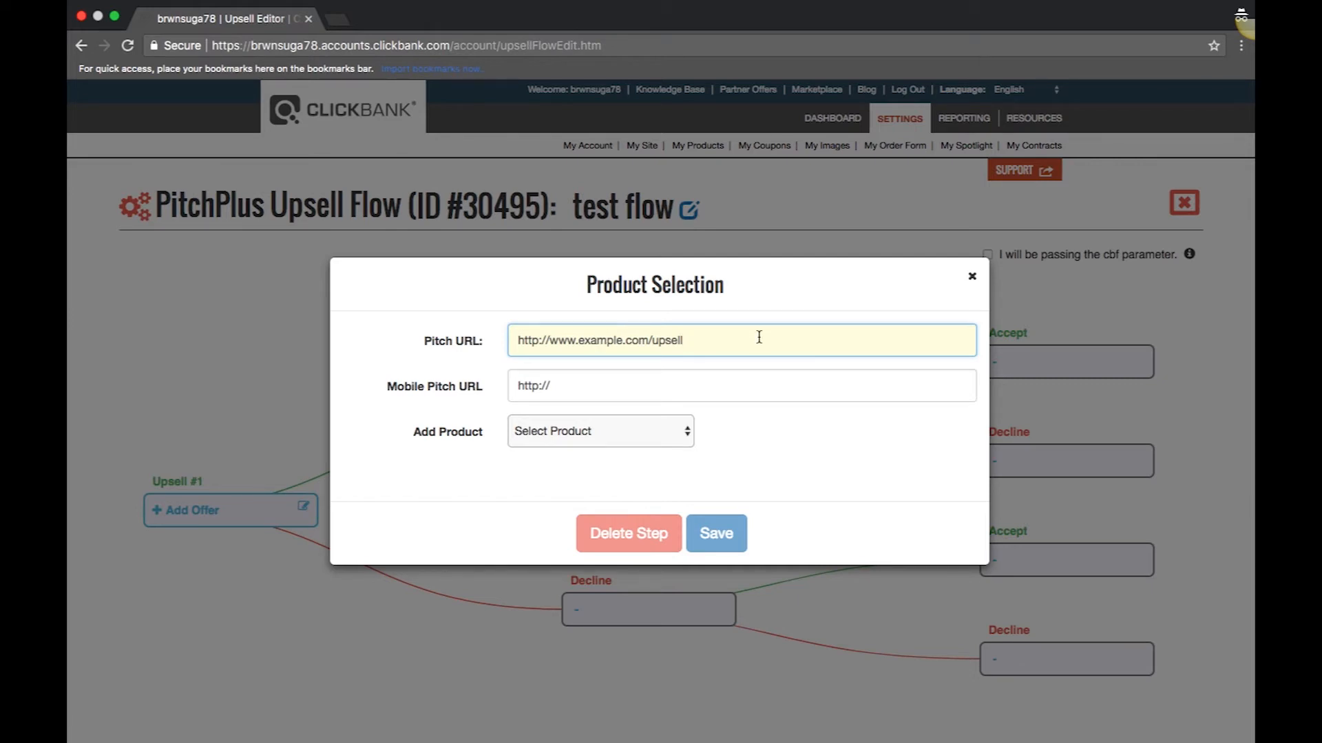
{"action": "mouse_move", "coordinate": [714, 343]}
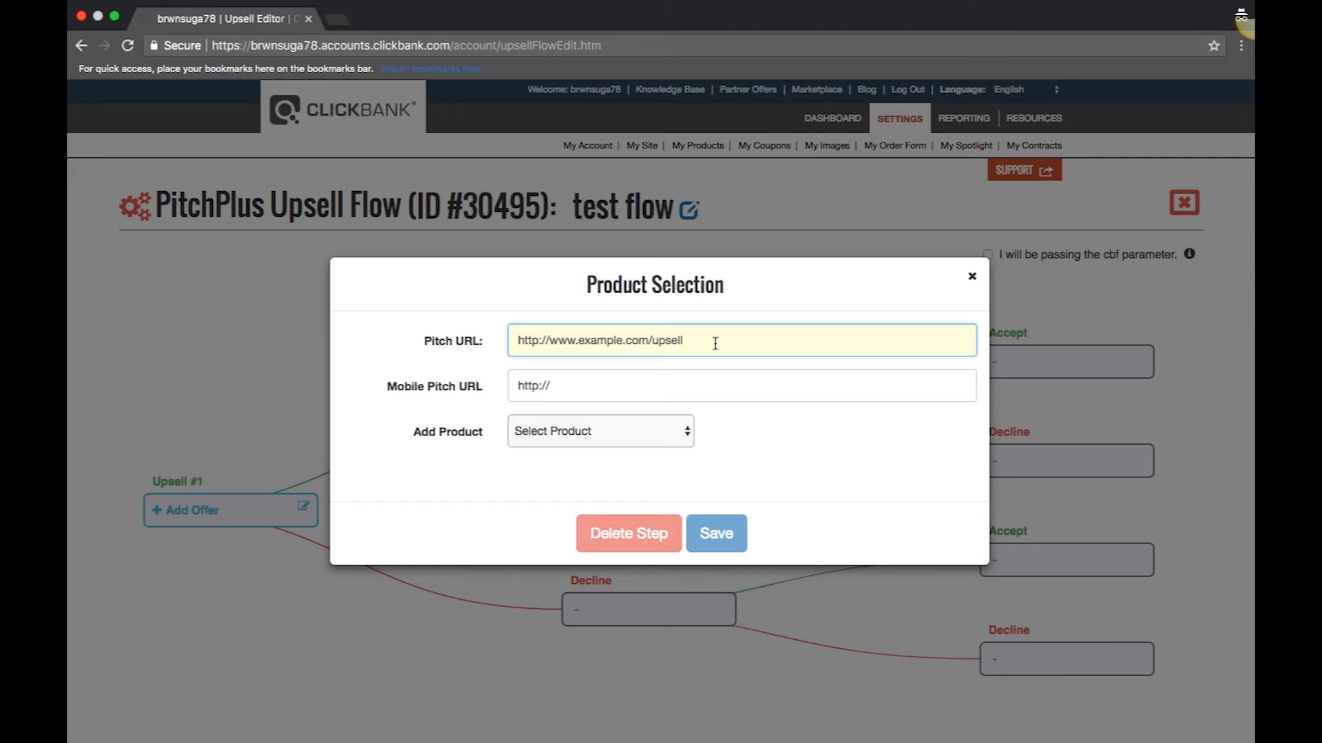
- Choose The best product ever at 75% commission and save the offer
{"action": "left_click", "coordinate": [600, 431]}
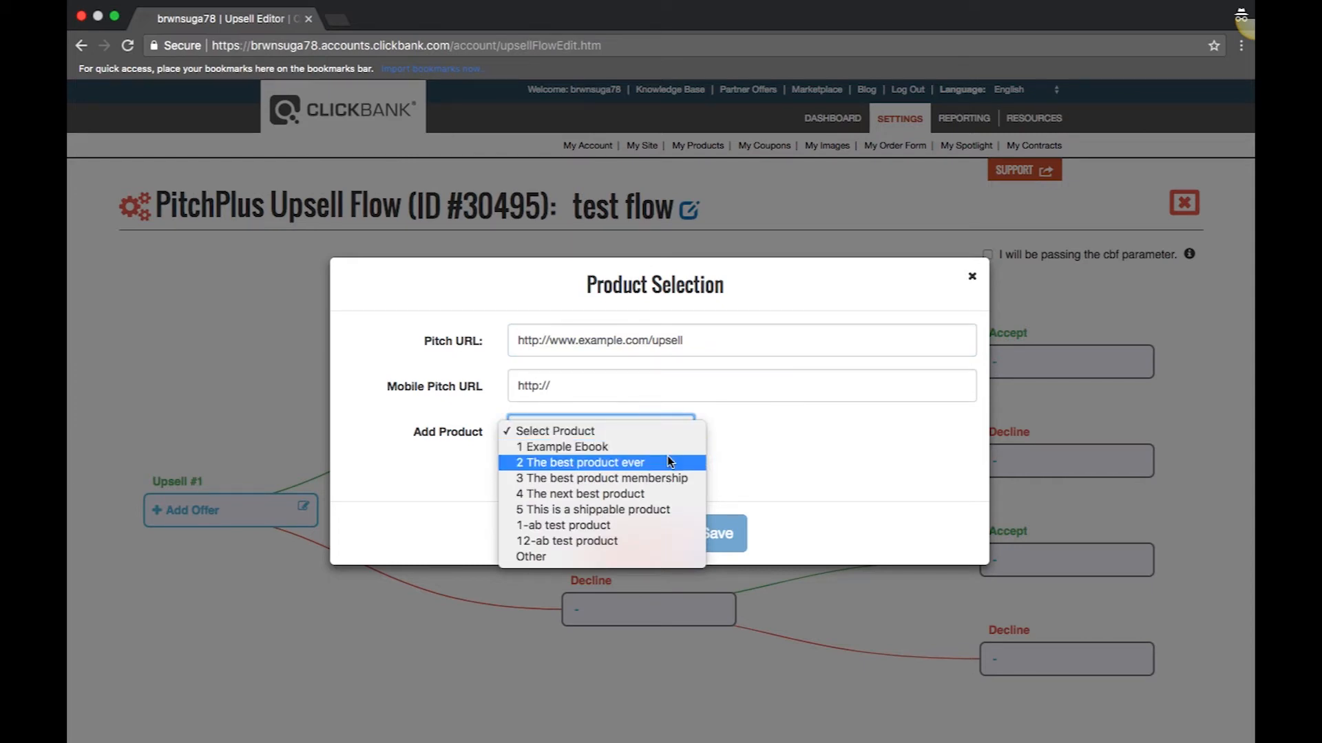
{"action": "left_click", "coordinate": [579, 462]}
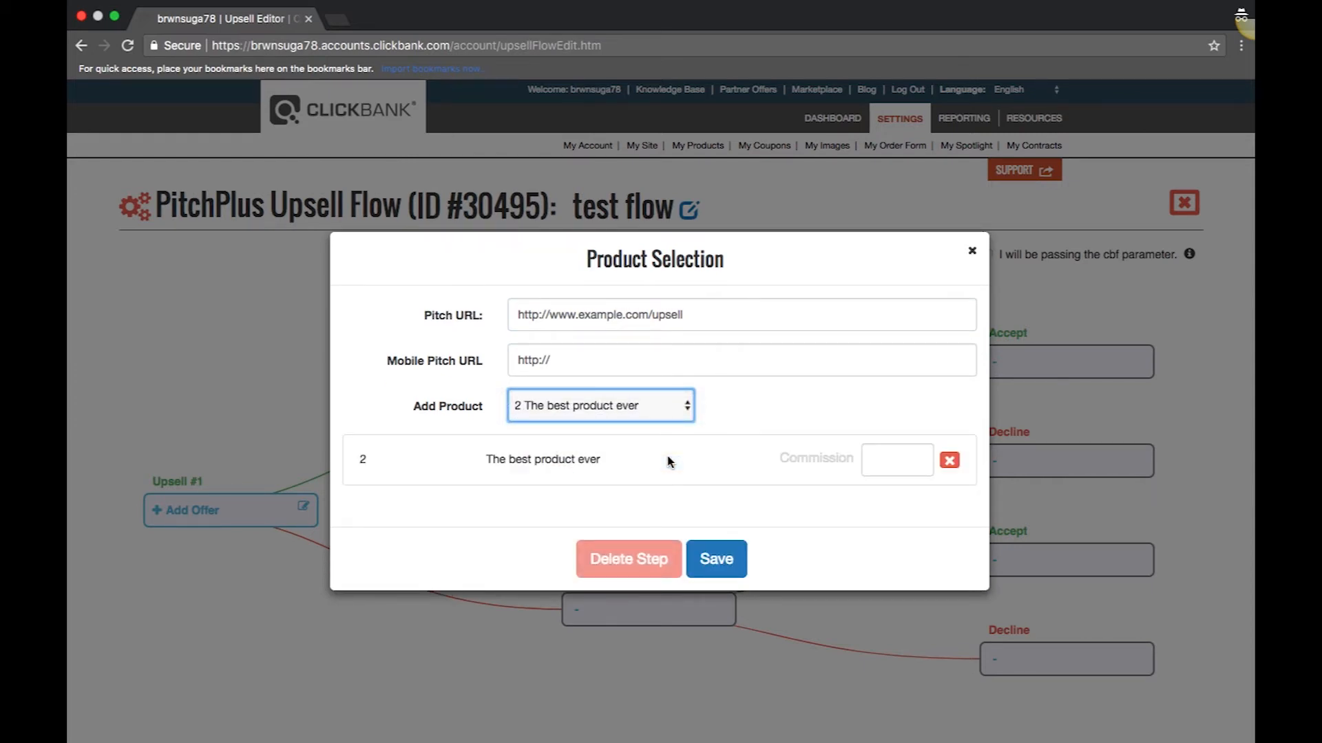
{"action": "left_click", "coordinate": [896, 459]}
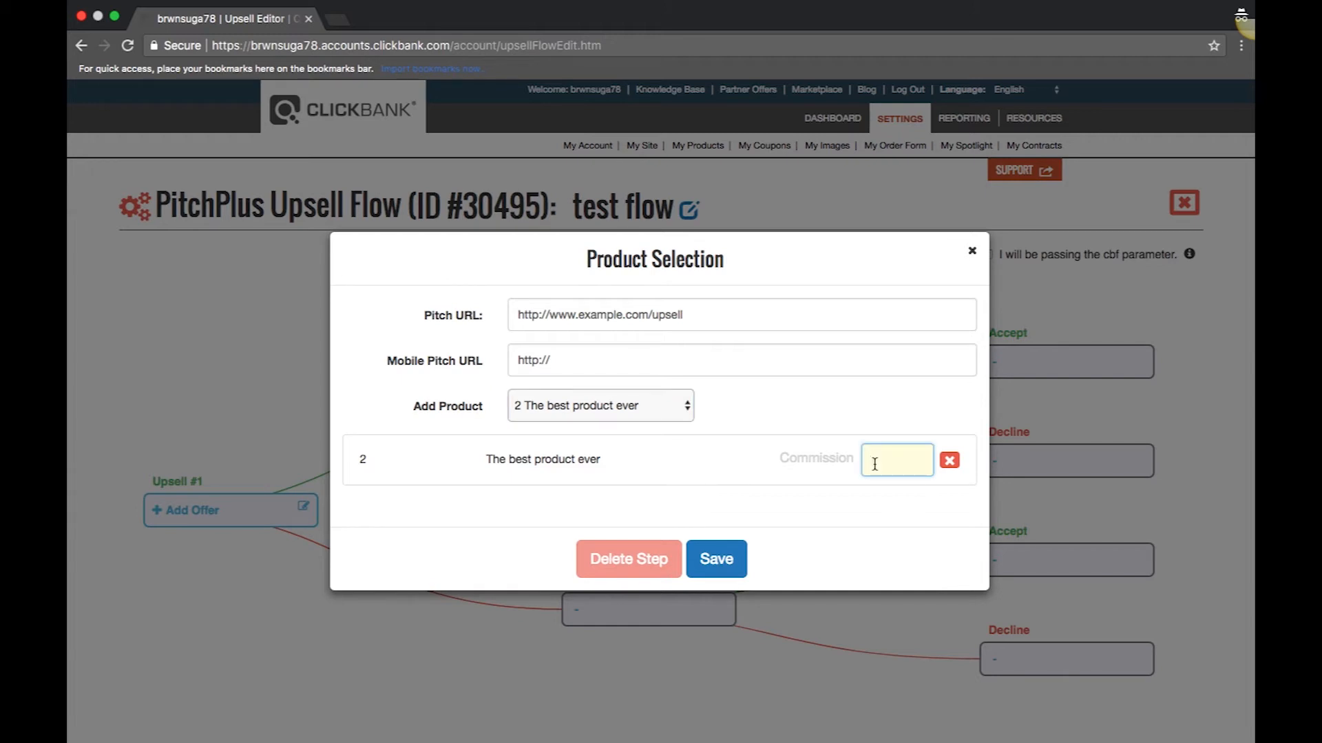
{"action": "type", "text": "7"}
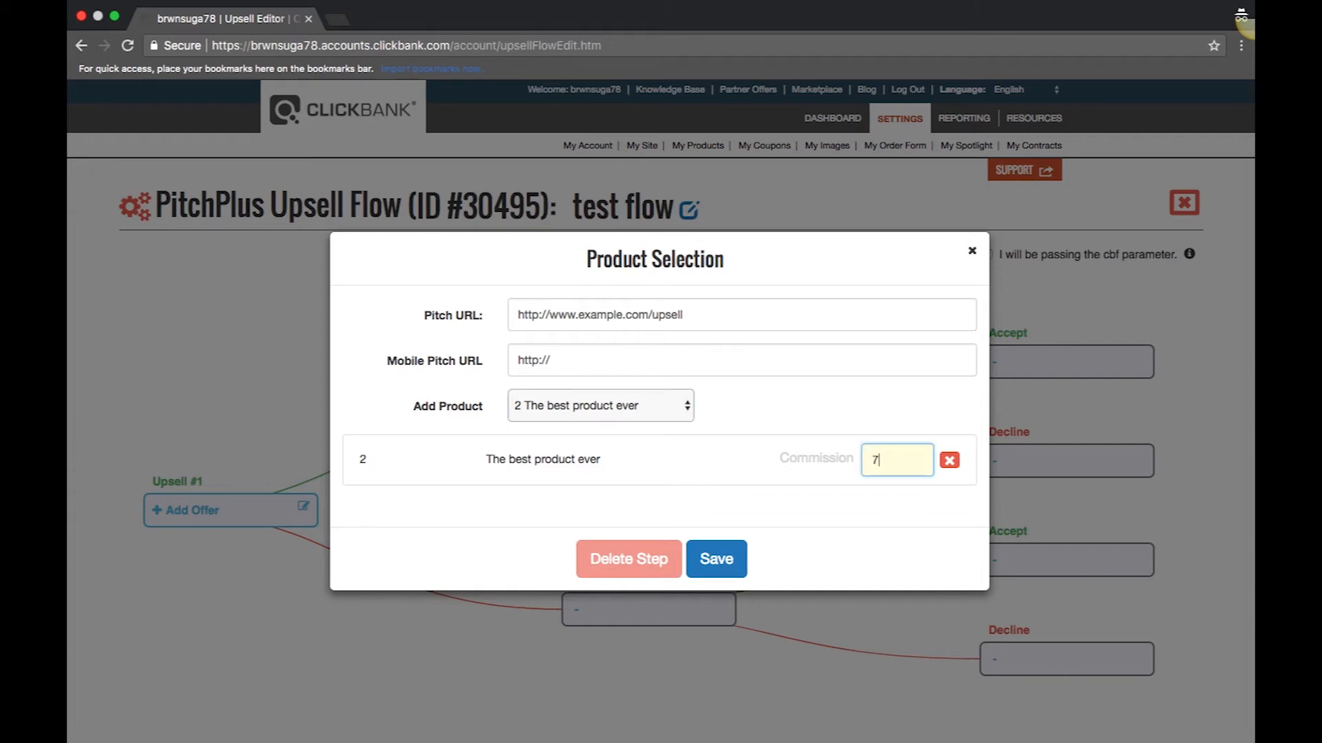
{"action": "type", "text": "5"}
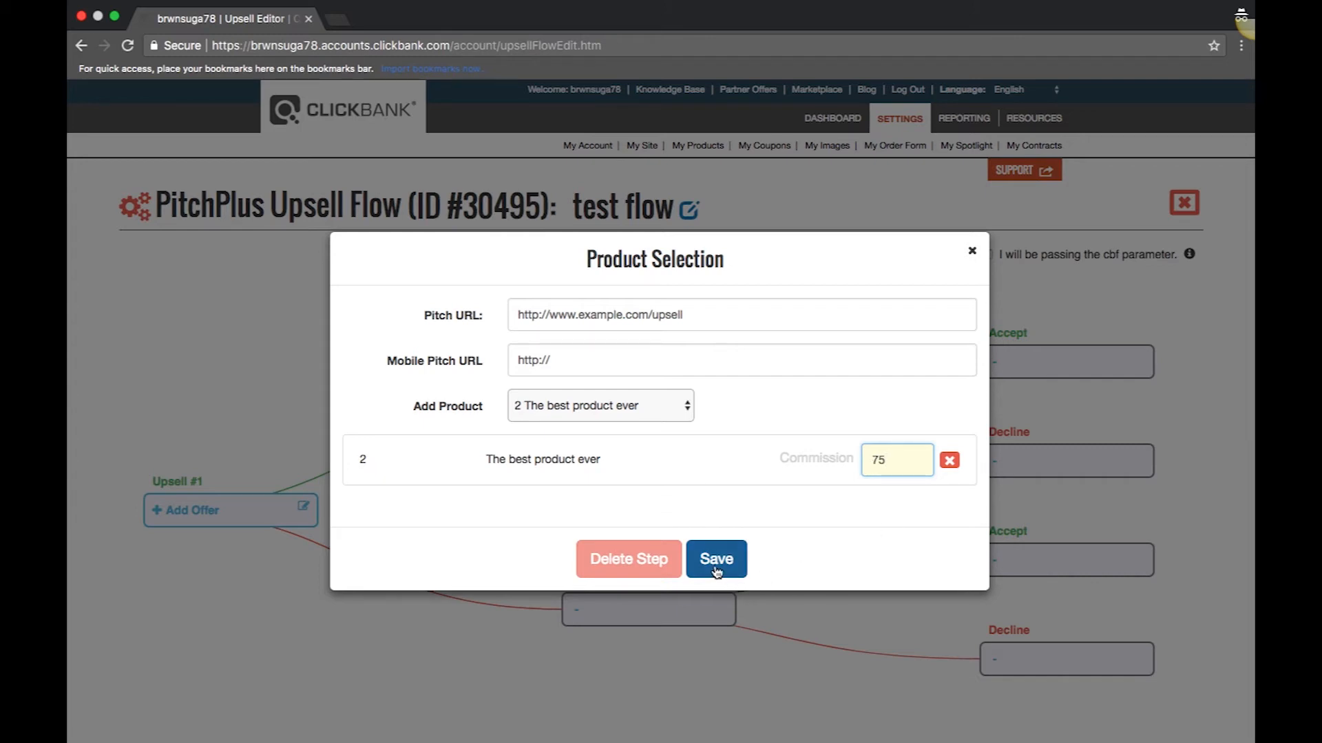
{"action": "left_click", "coordinate": [716, 559]}
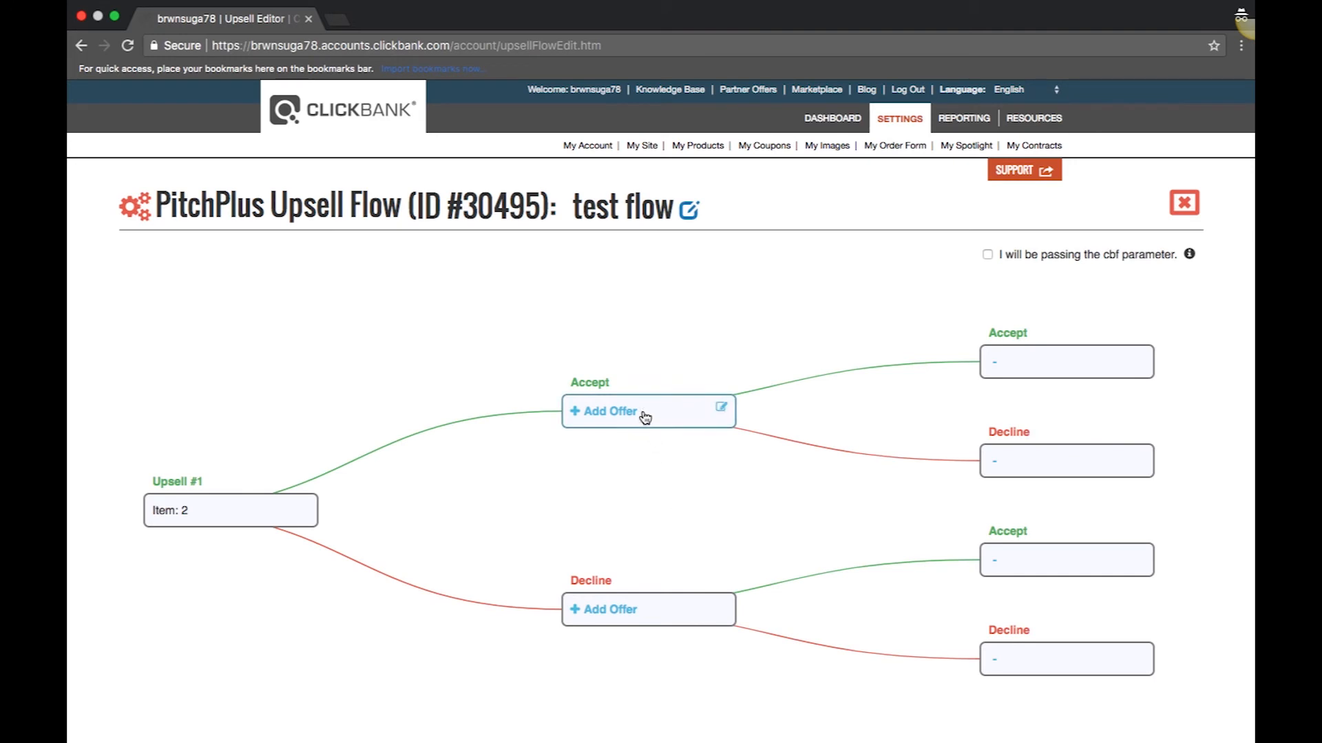
{"action": "left_click", "coordinate": [608, 411]}
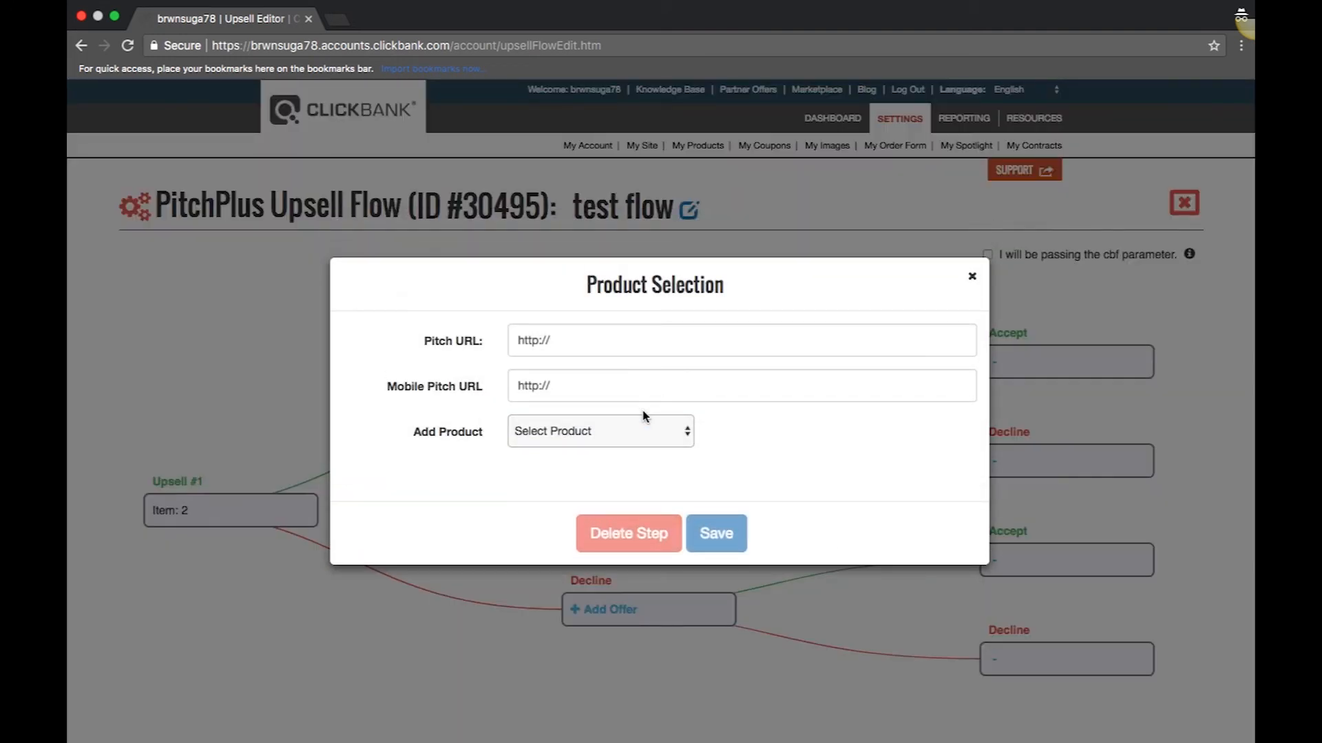
{"action": "left_click", "coordinate": [741, 340]}
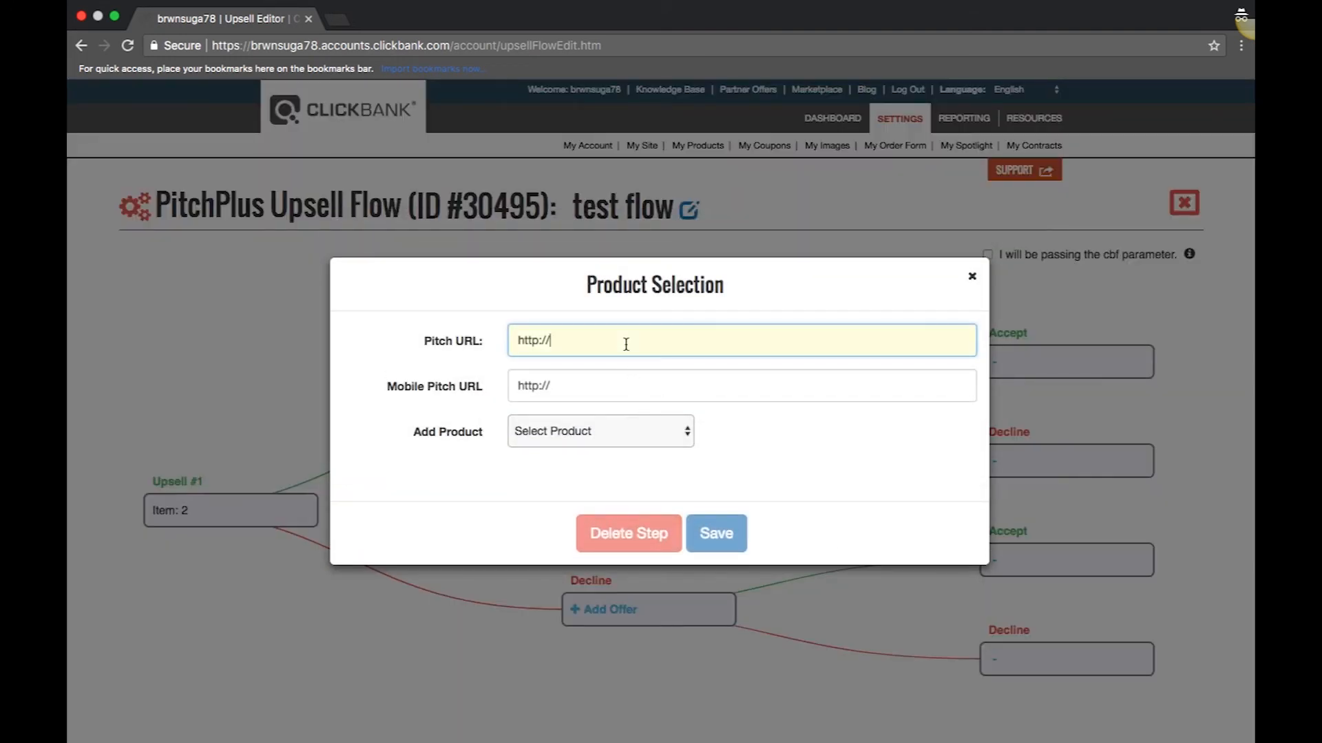
{"action": "type", "text": "www."}
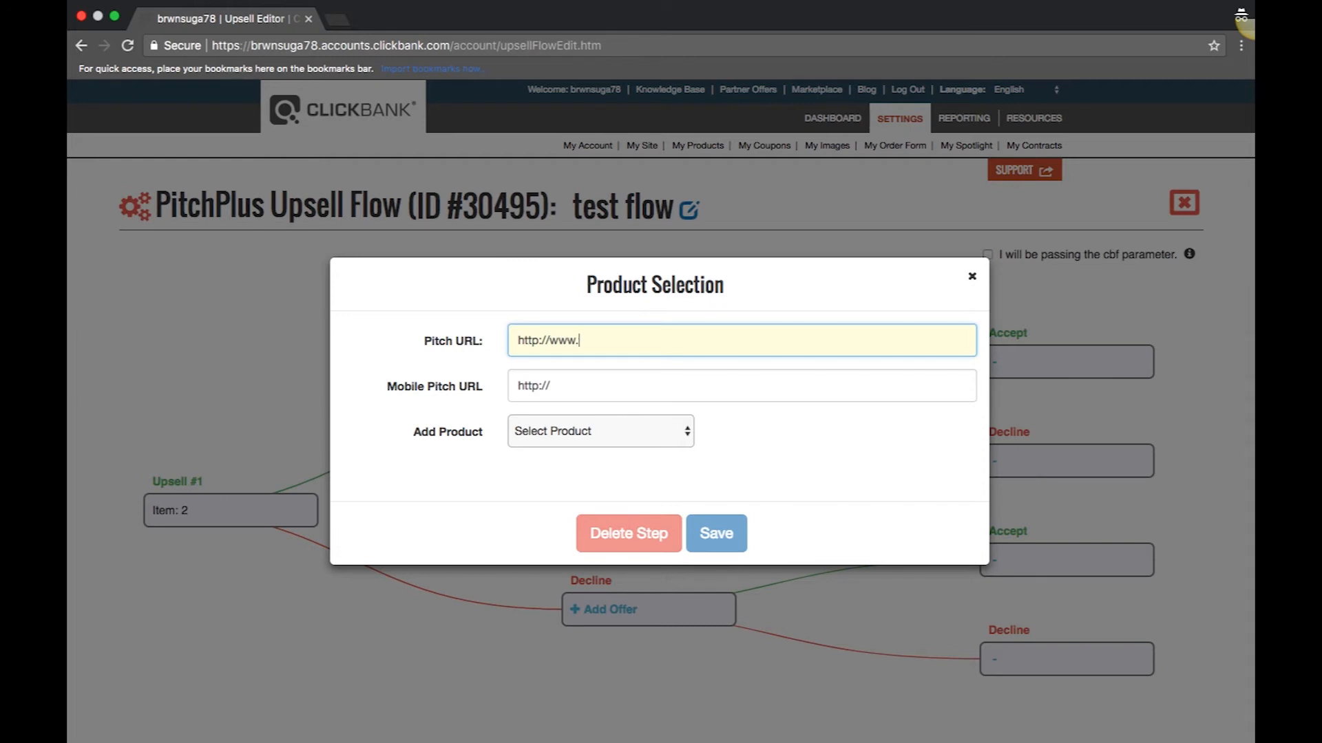
{"action": "type", "text": "exampl"}
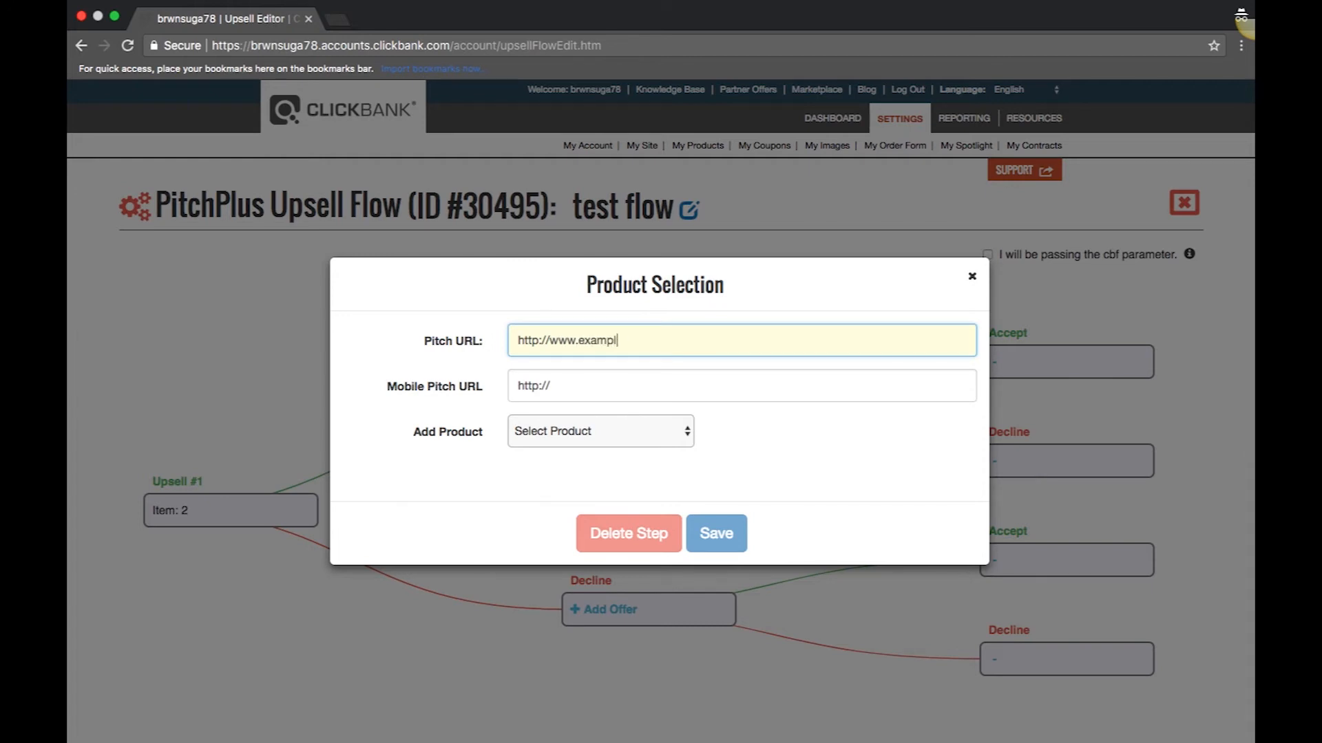
{"action": "type", "text": "e.com/"}
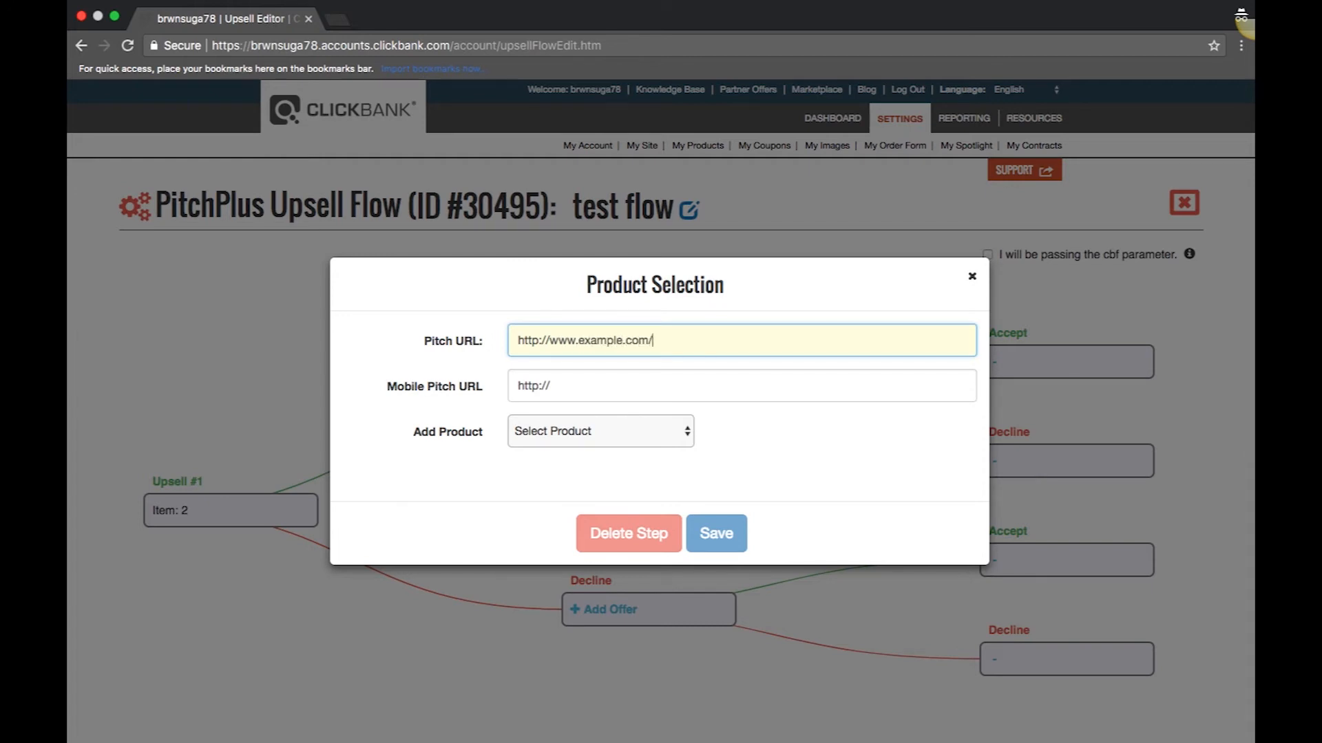
{"action": "type", "text": "upse"}
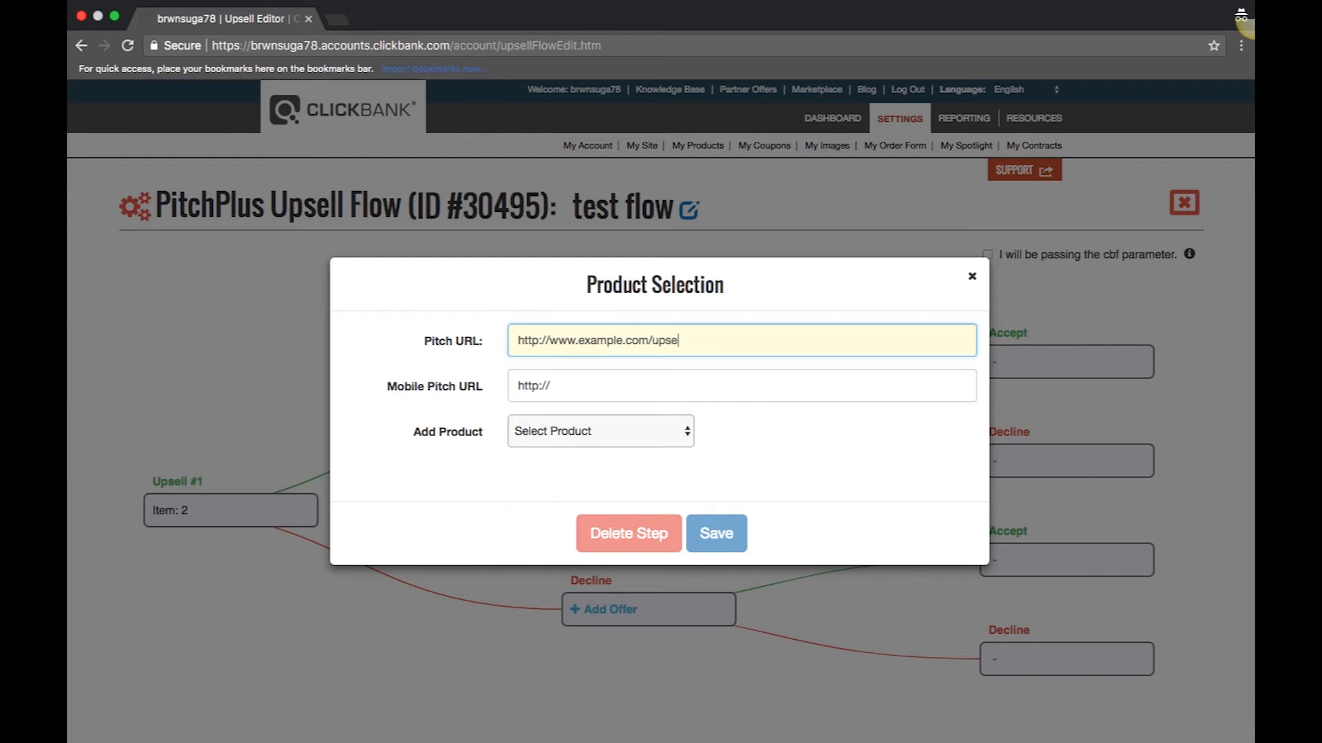
{"action": "type", "text": "2"}
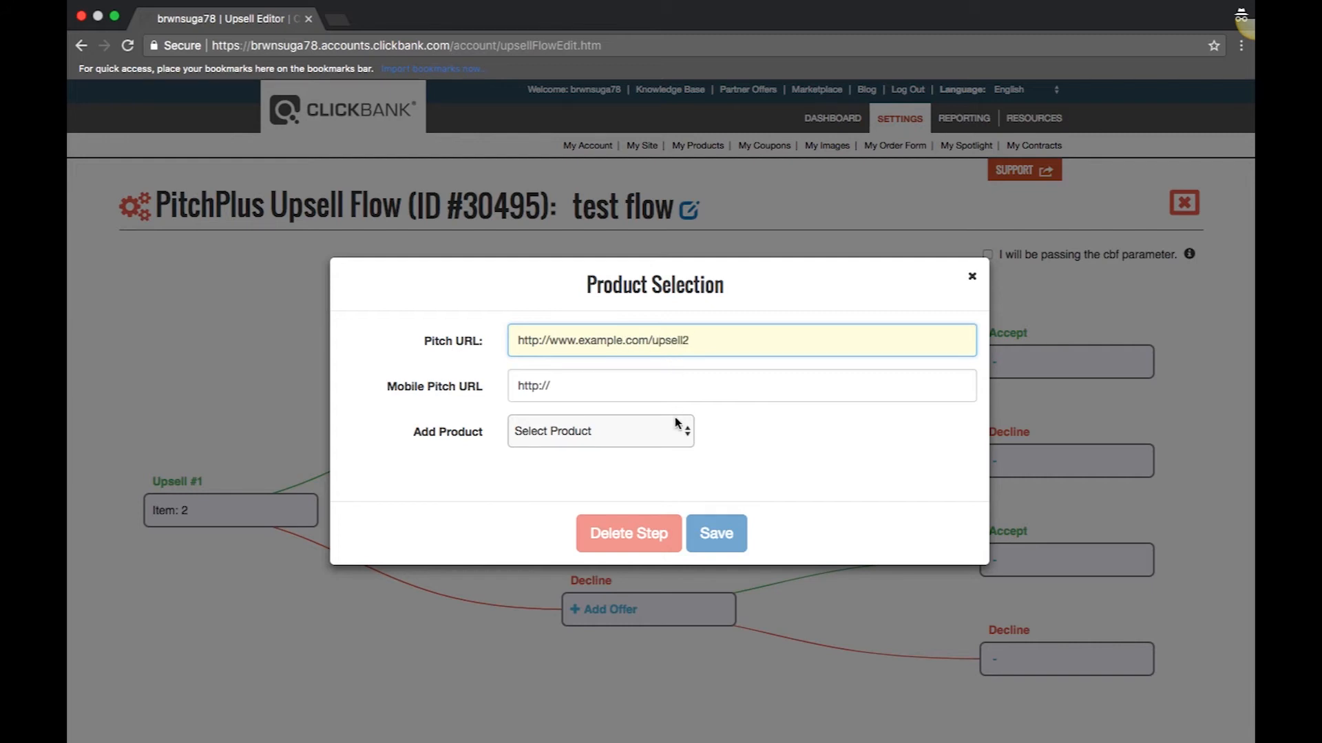
- Select product 3 The best product membership at 50% commission and save
{"action": "left_click", "coordinate": [600, 431]}
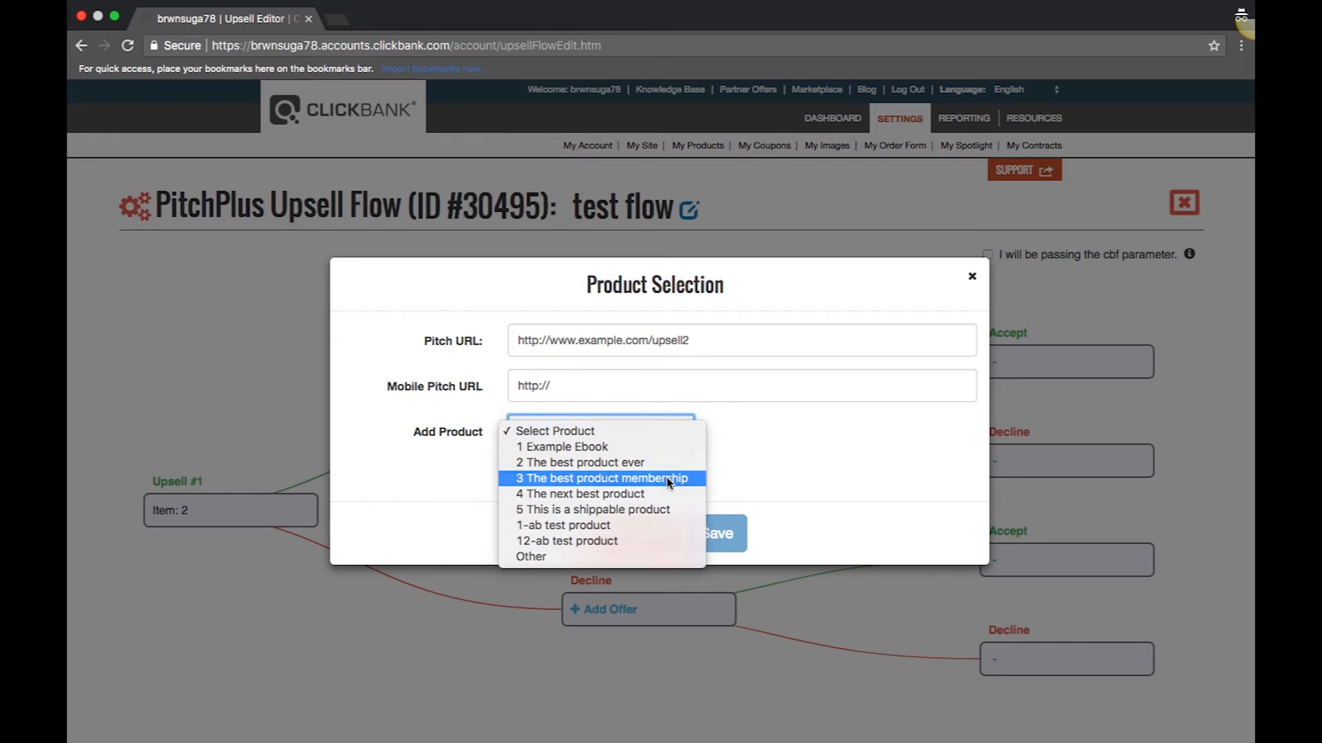
{"action": "left_click", "coordinate": [600, 477]}
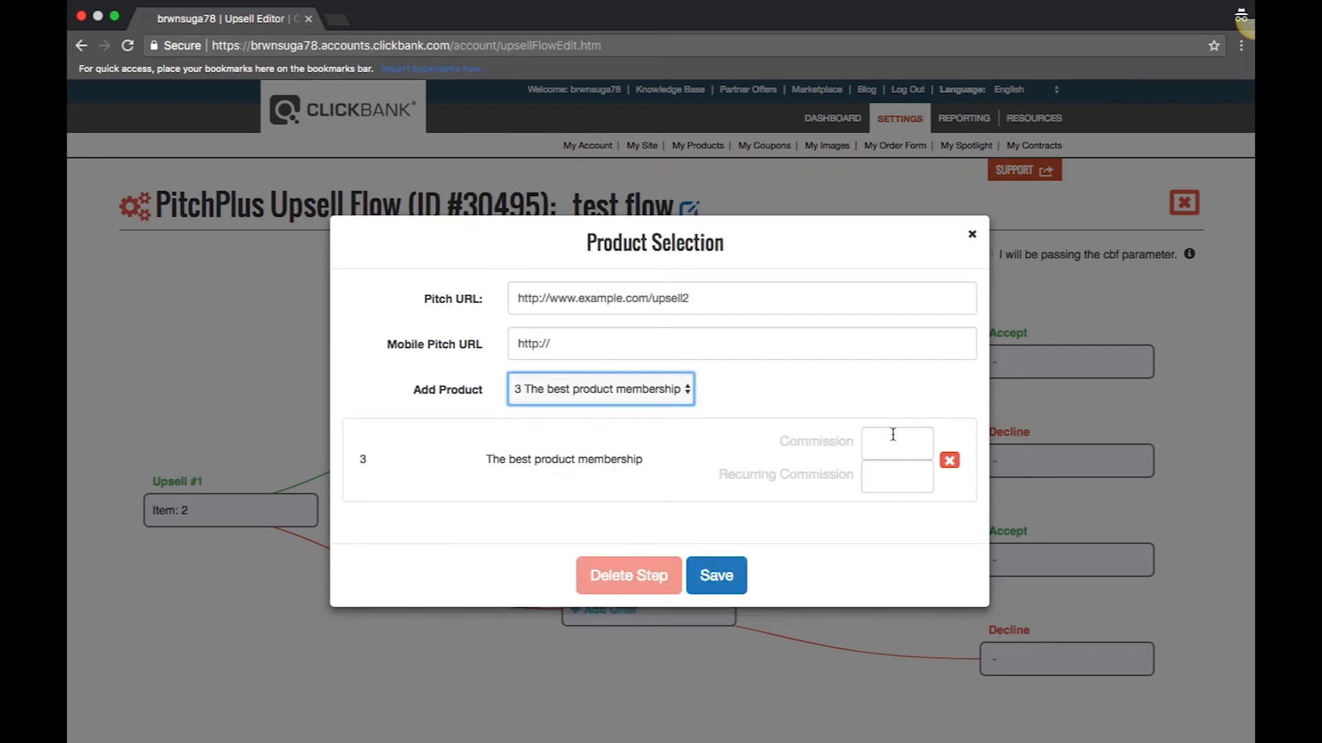
{"action": "type", "text": "50"}
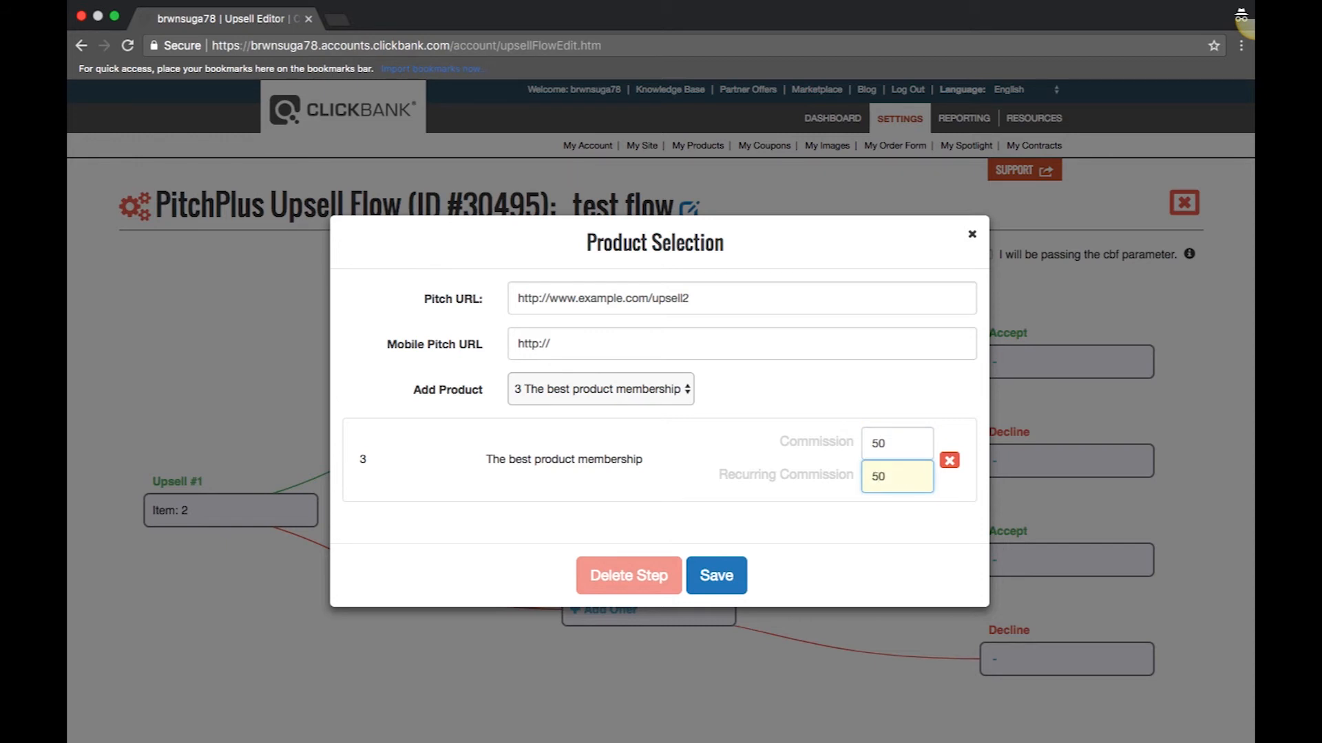
{"action": "left_click", "coordinate": [715, 575]}
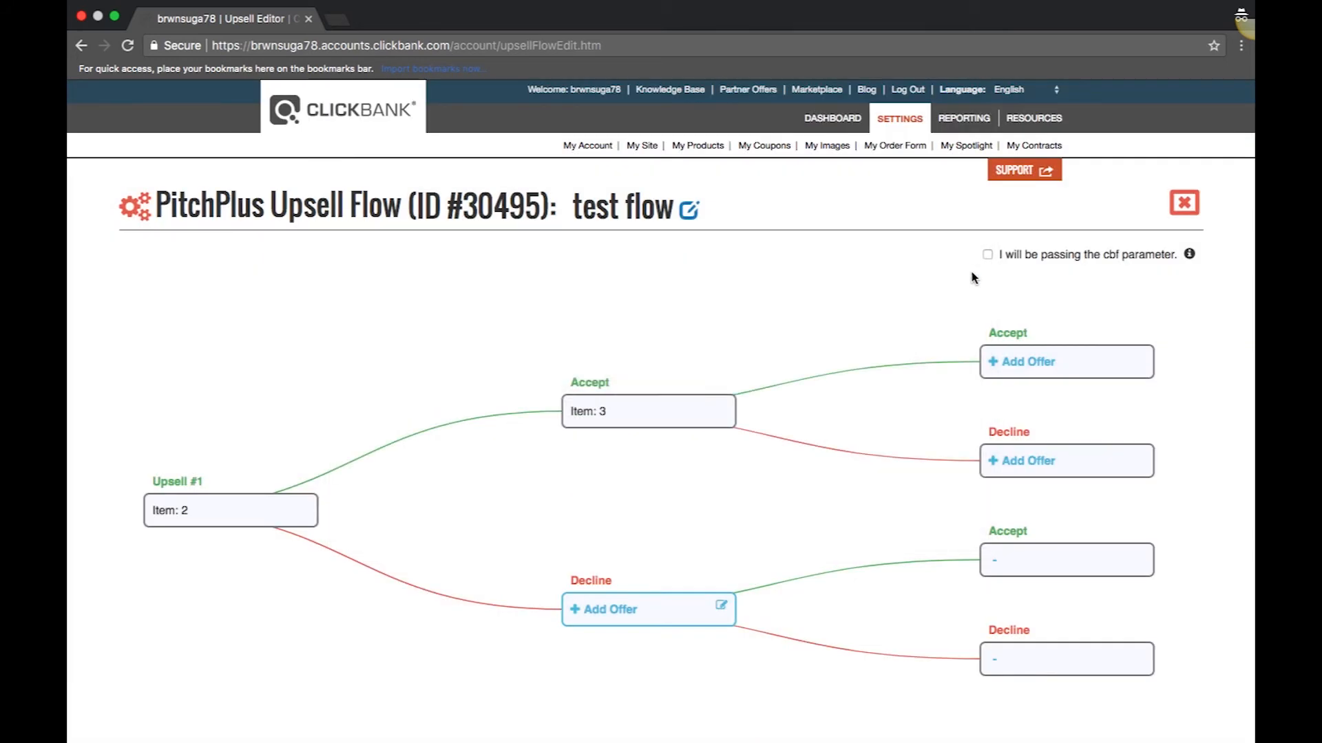
- Turn on the 'I will be passing the cbf parameter' checkbox for test flow
{"action": "left_click", "coordinate": [987, 255]}
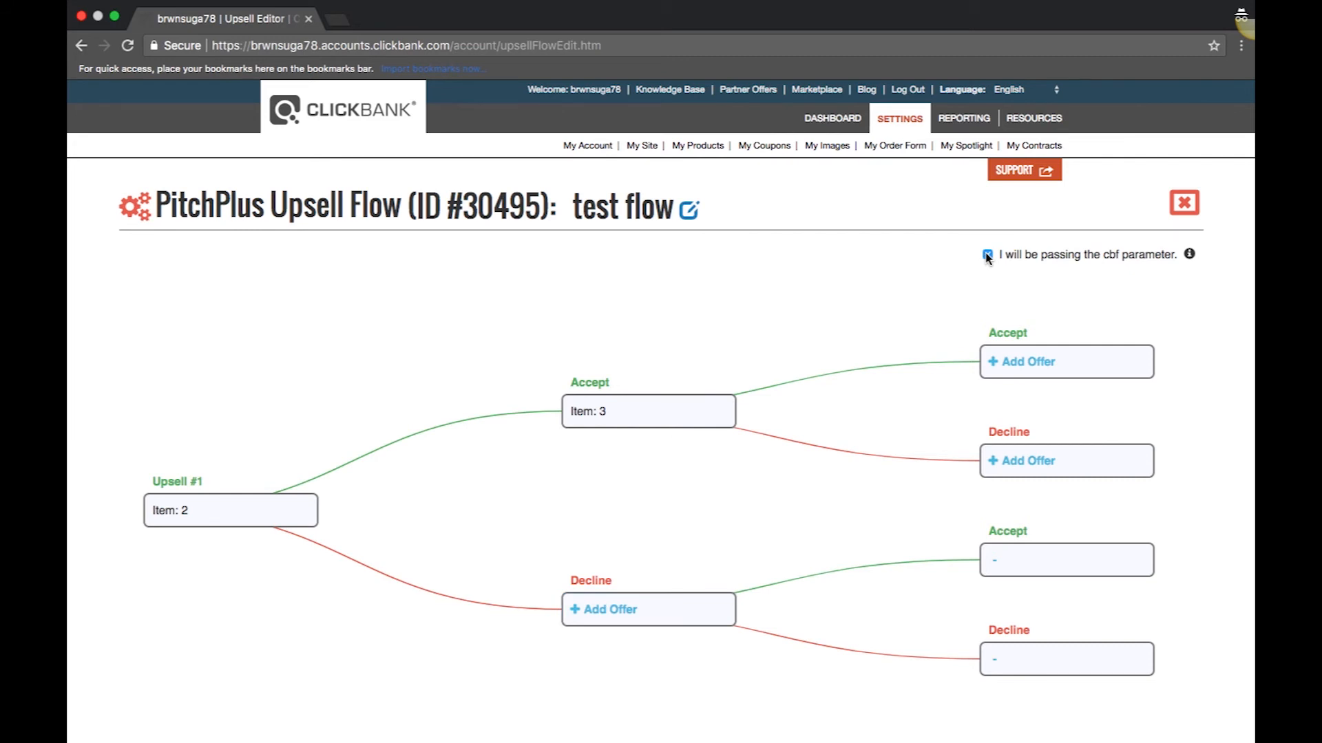
{"action": "left_click", "coordinate": [987, 255]}
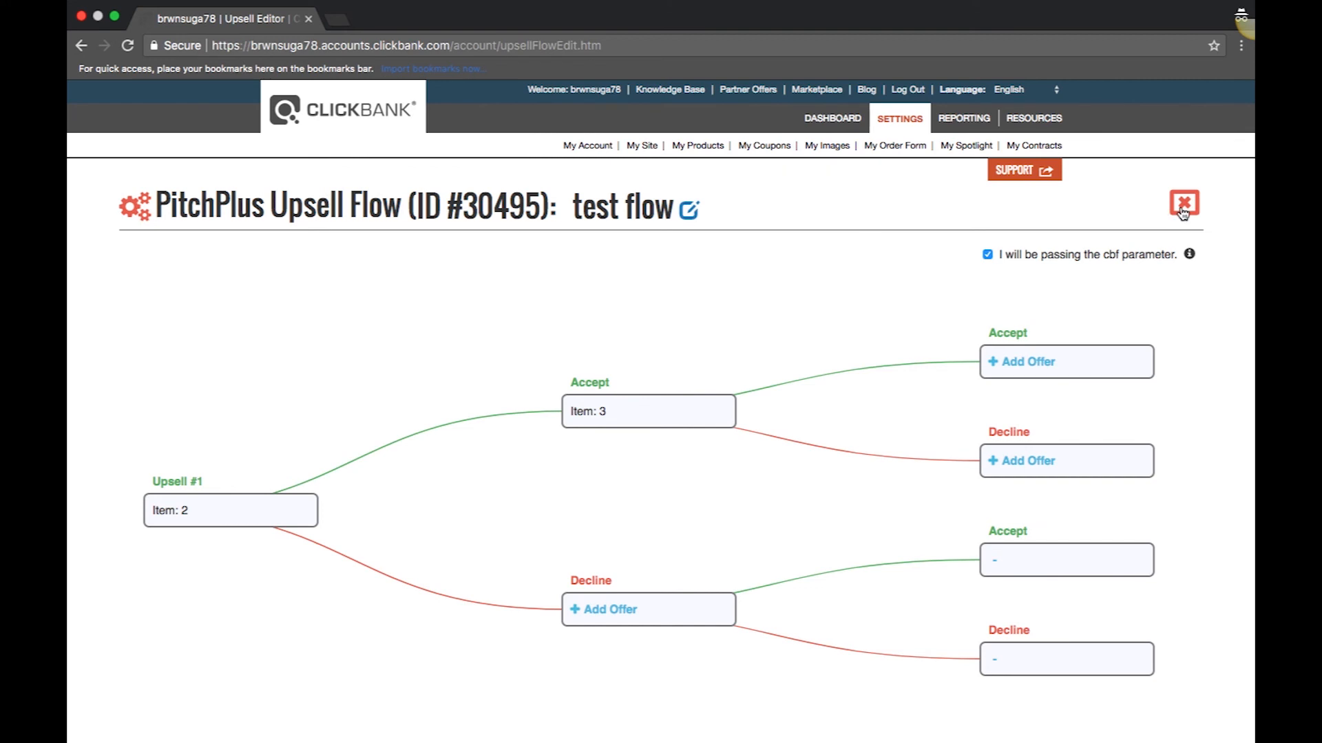
- Close the editor and request approval for test flow with initial item number 1
{"action": "left_click", "coordinate": [1183, 203]}
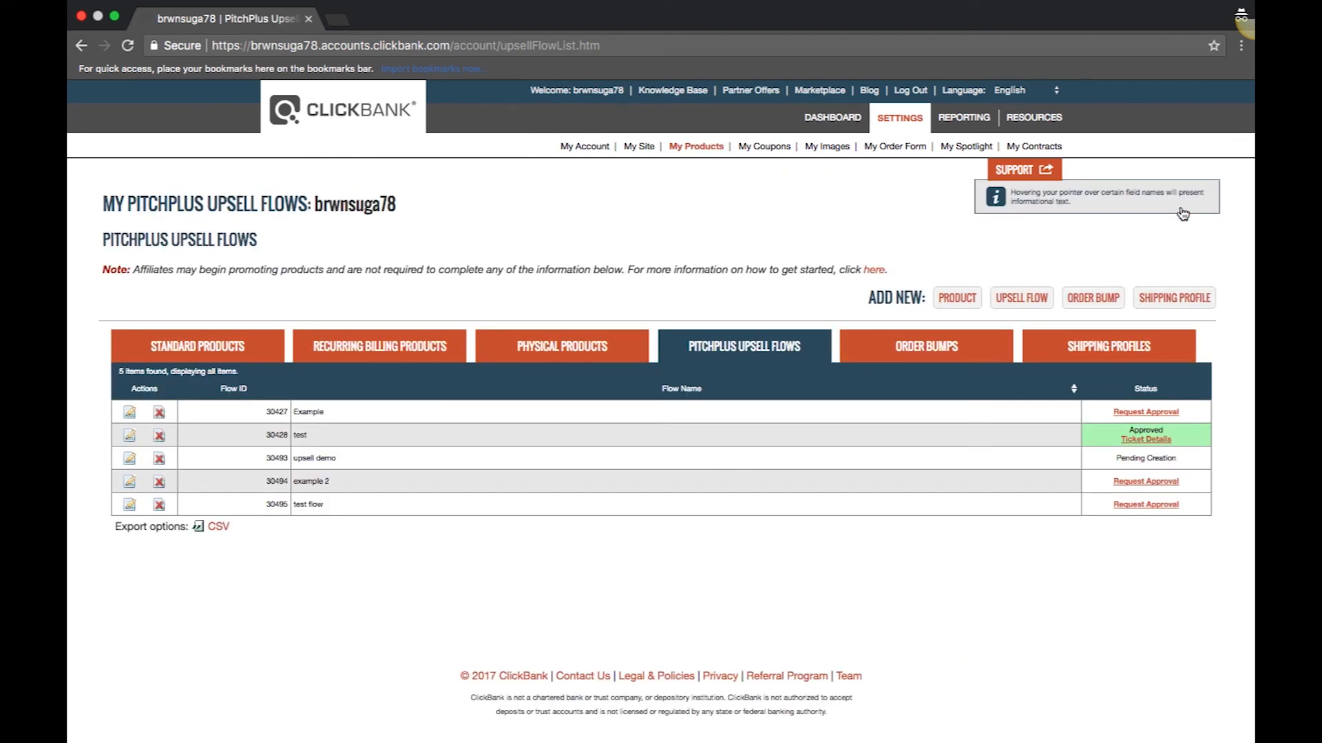
{"action": "mouse_move", "coordinate": [1177, 353]}
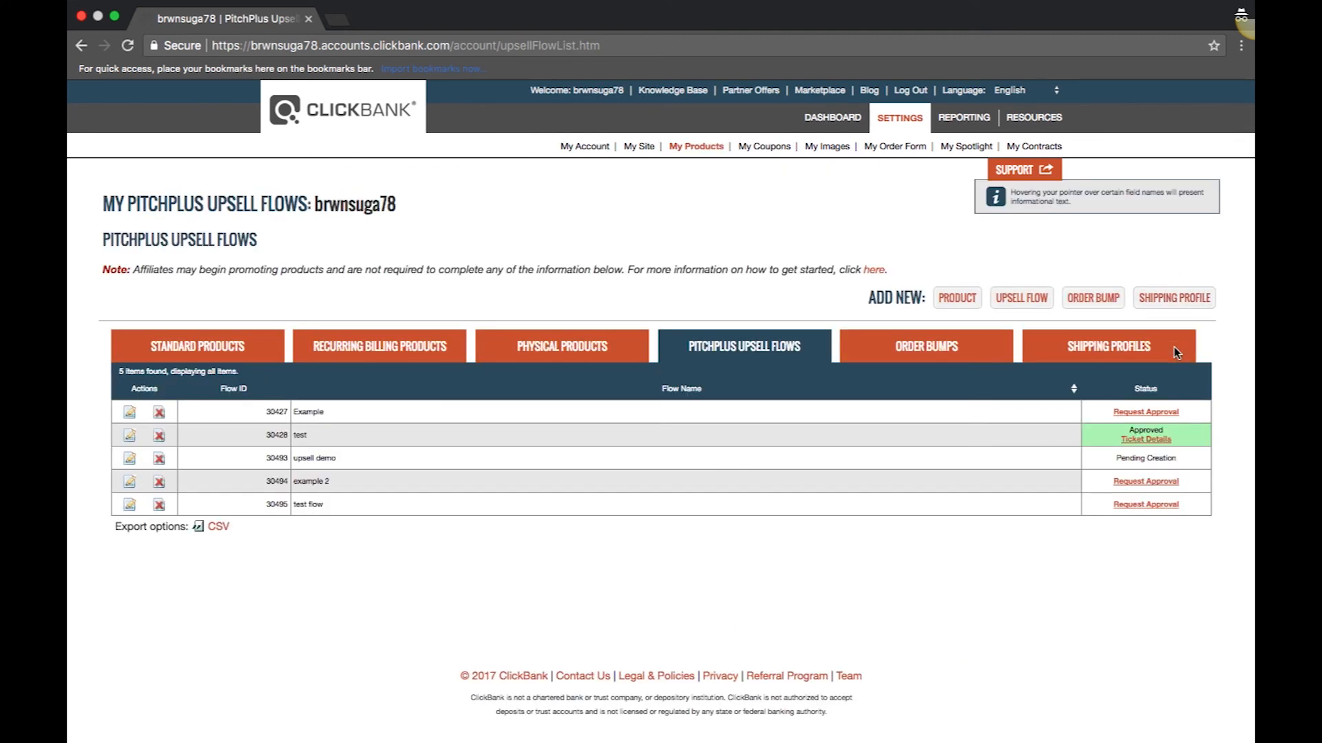
{"action": "mouse_move", "coordinate": [1145, 411]}
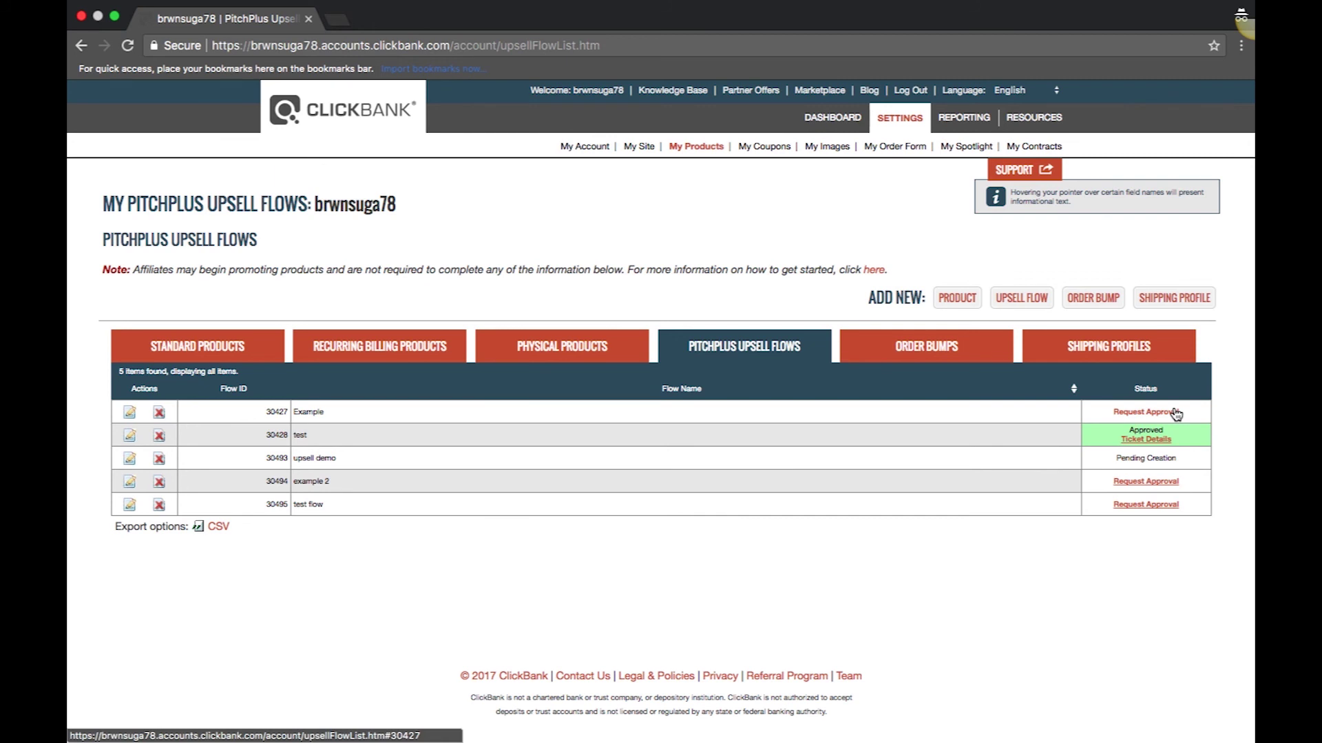
{"action": "left_click", "coordinate": [1145, 504]}
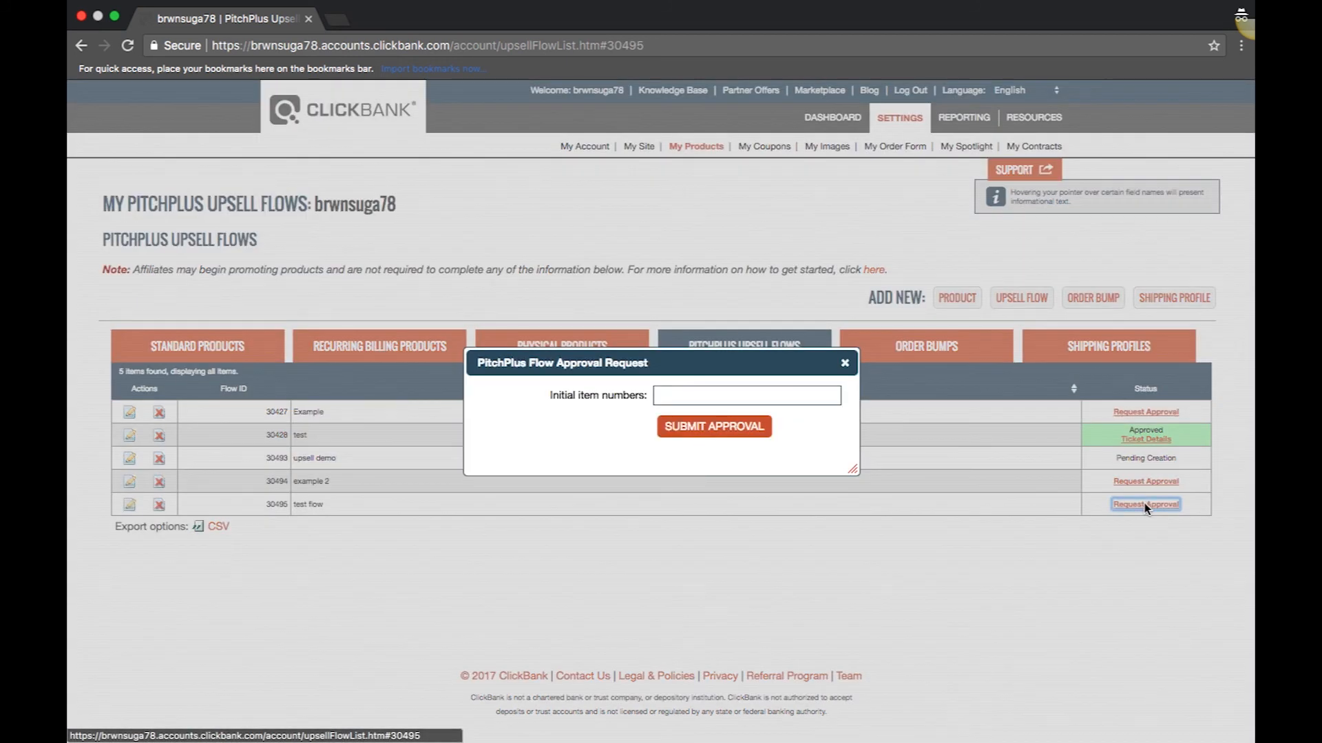
{"action": "left_click", "coordinate": [745, 395]}
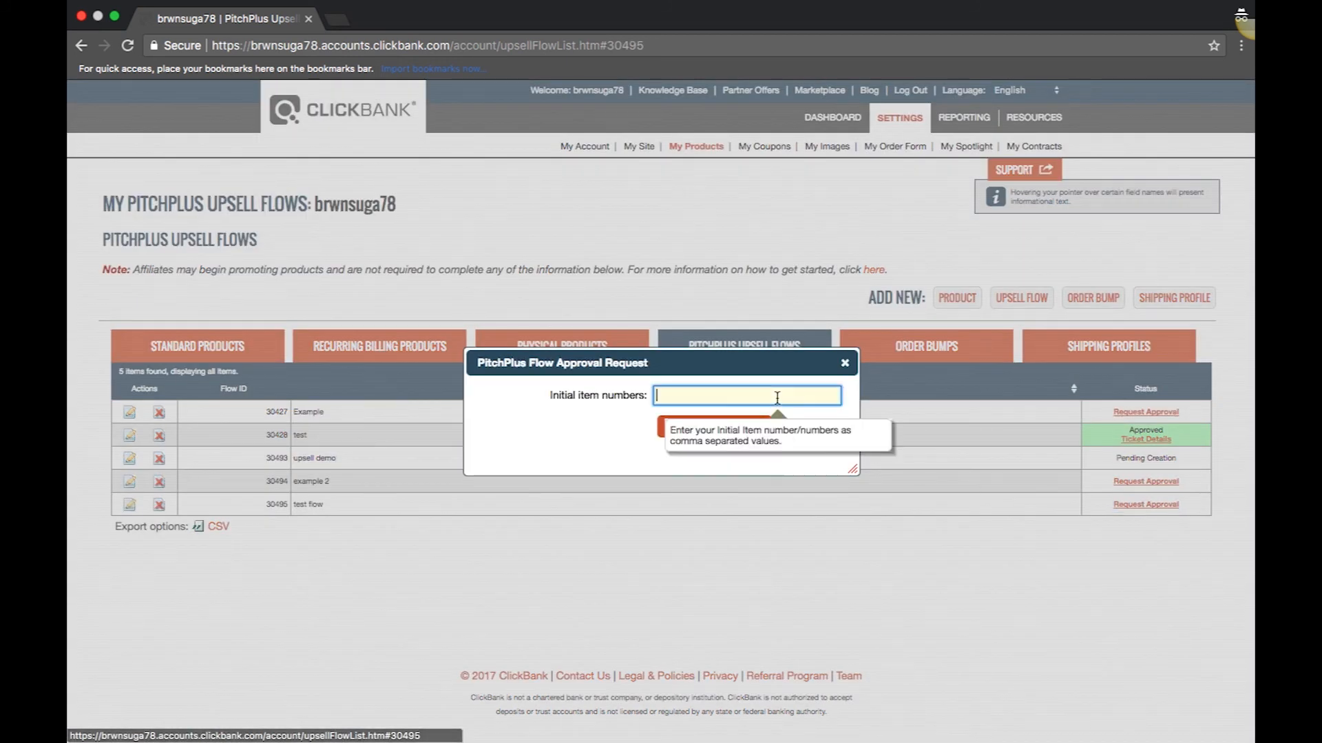
{"action": "type", "text": "1"}
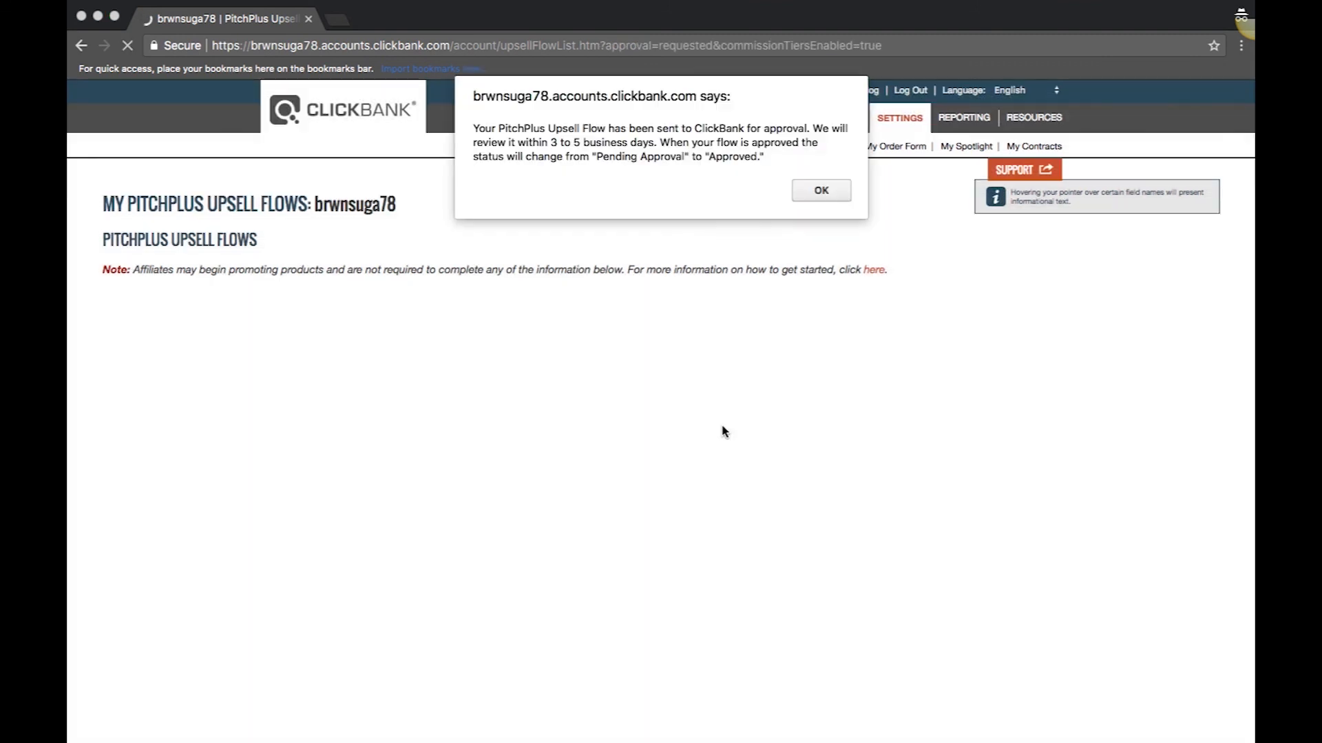
{"action": "mouse_move", "coordinate": [817, 208]}
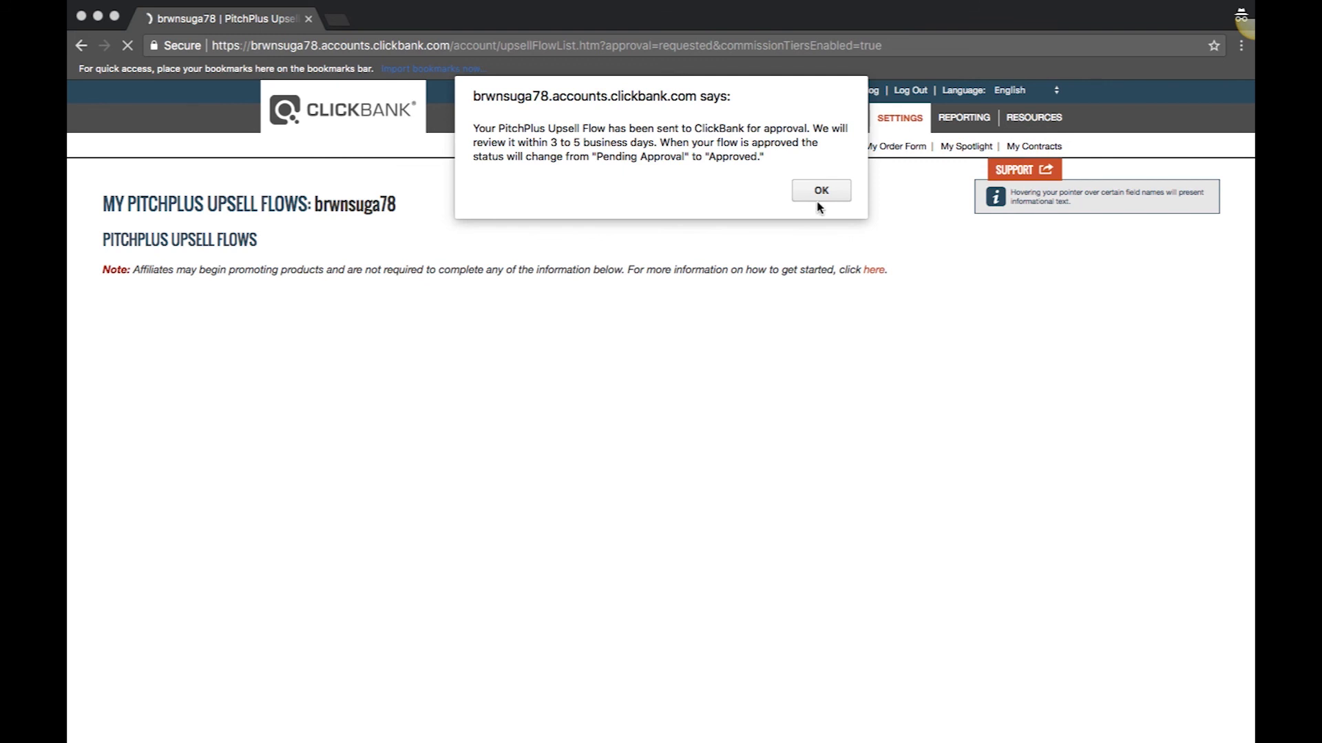
{"action": "left_click", "coordinate": [820, 190]}
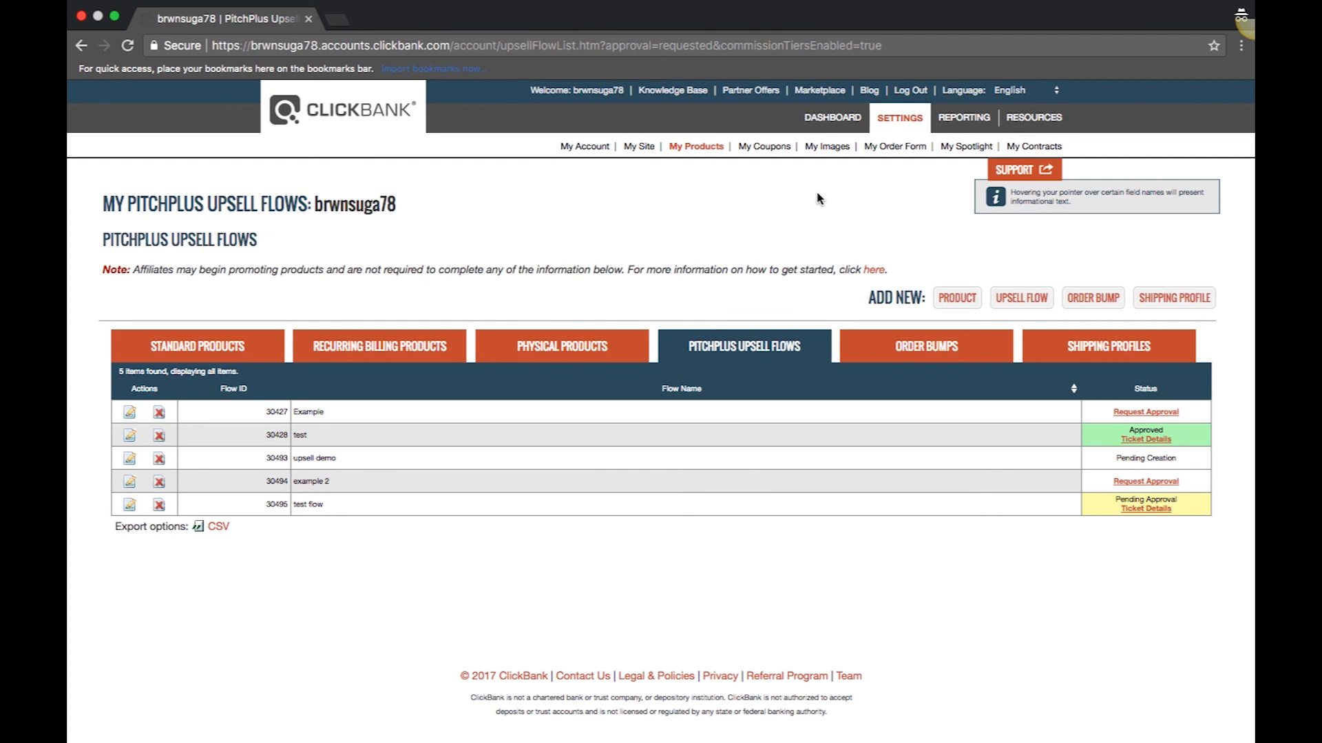
{"action": "mouse_move", "coordinate": [796, 40]}
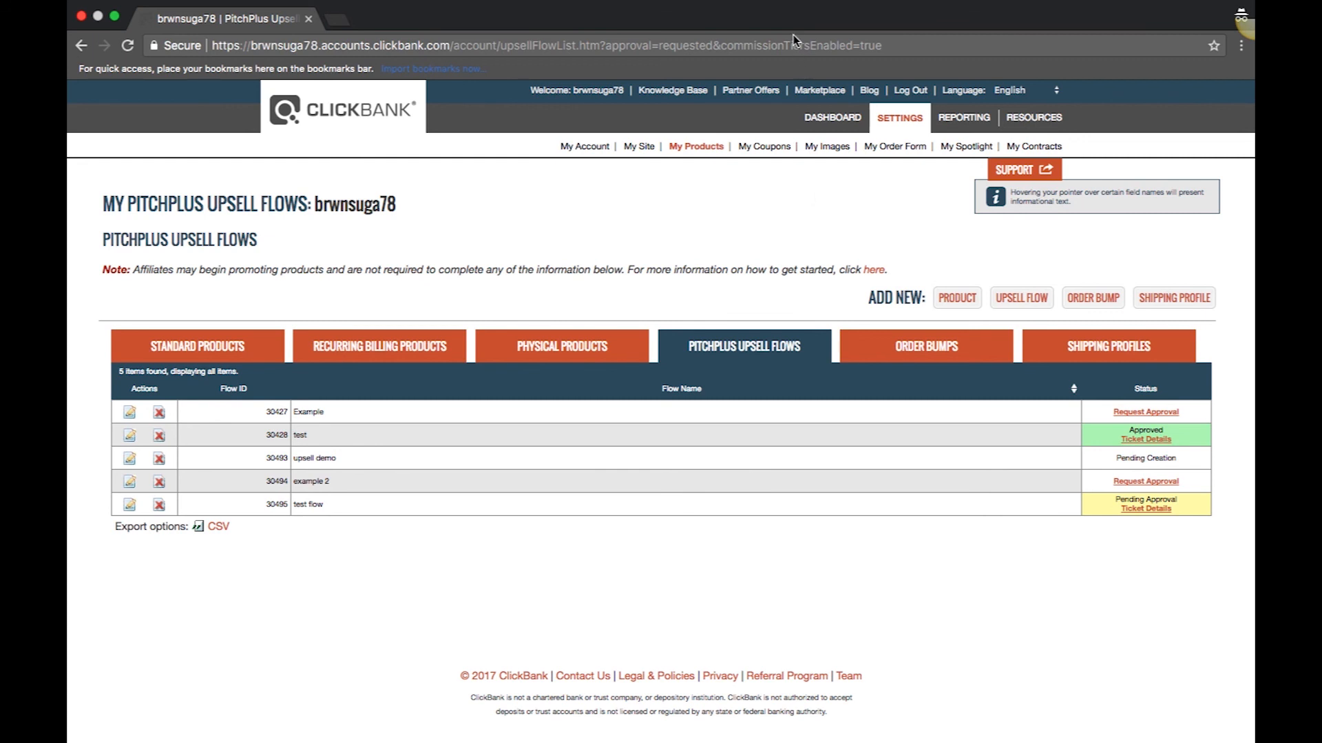